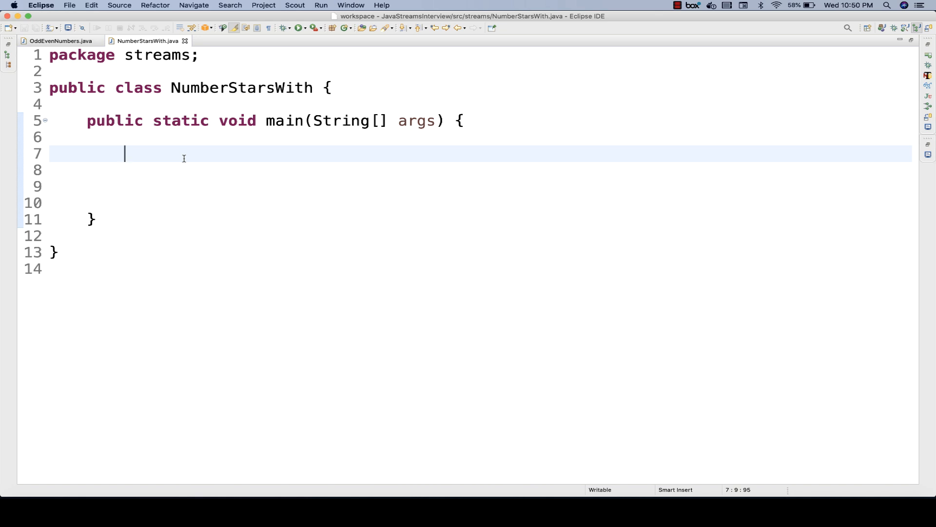
Write the comment //2, 222, 234,567,890,432,234,211,22 inside main as sample data
type("//")
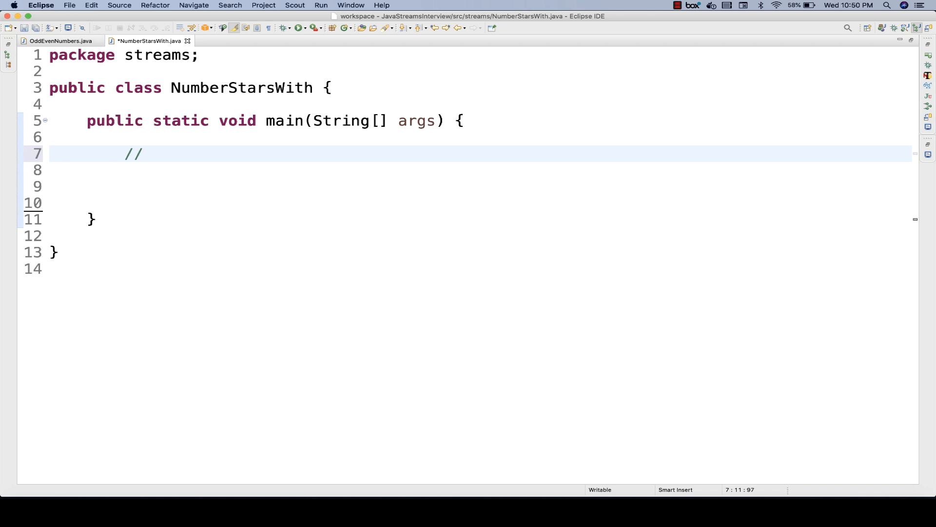
type("2")
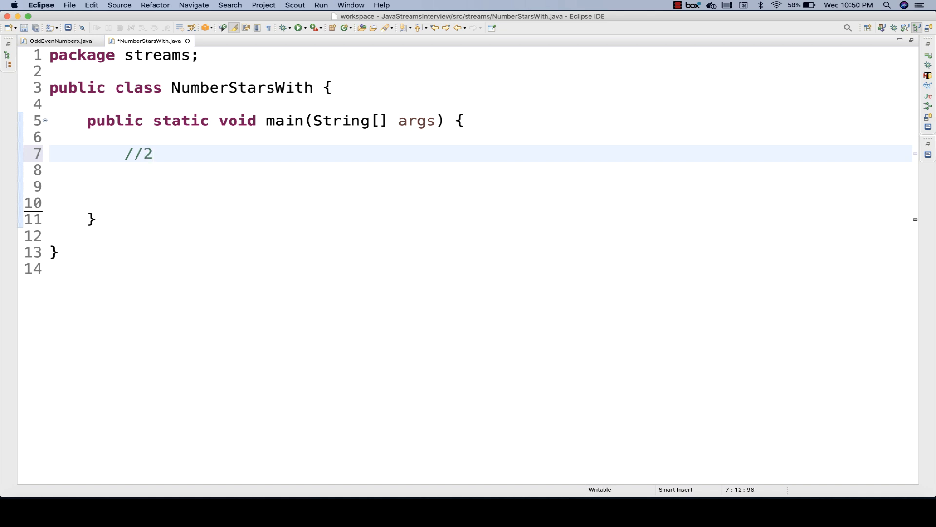
type(", 222")
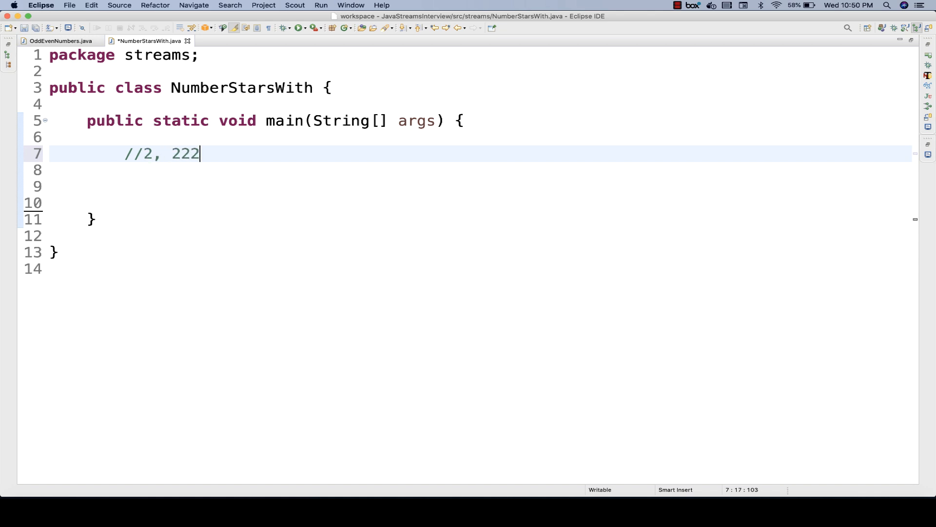
type(", 23")
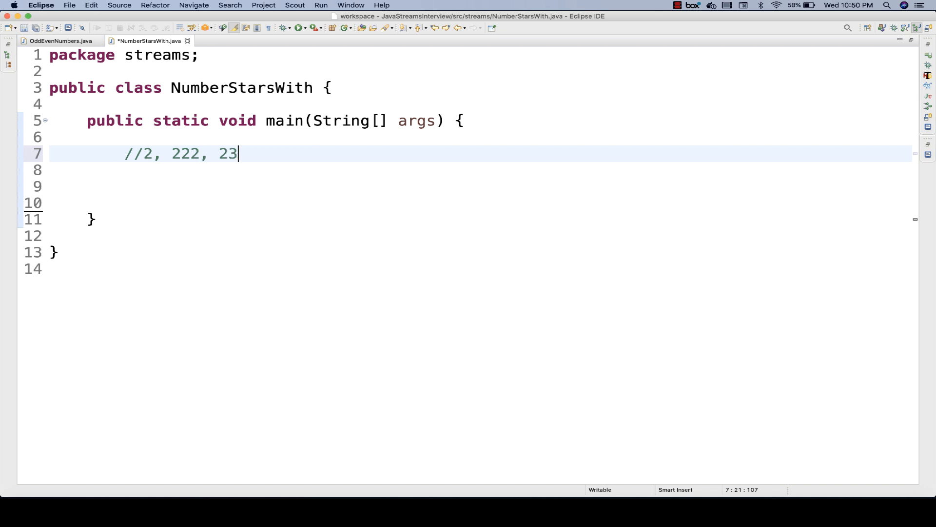
type("4,567,")
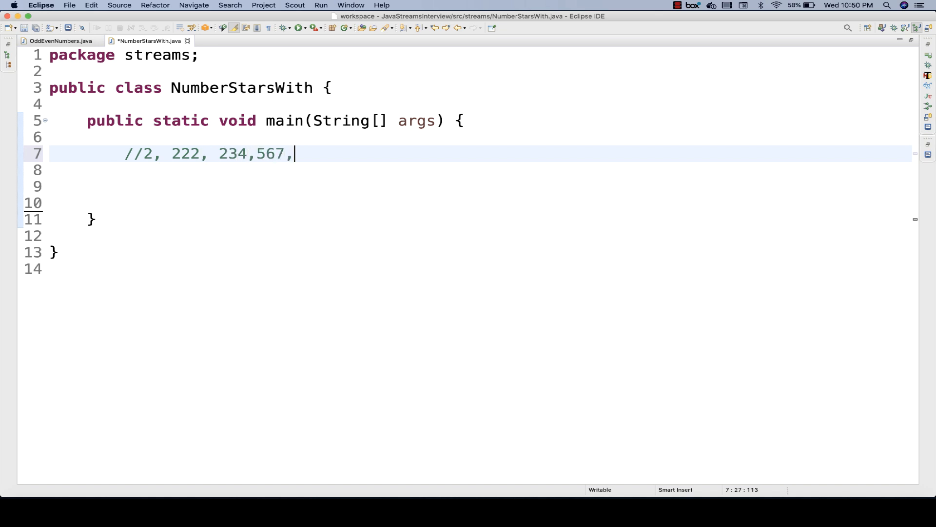
type("890,")
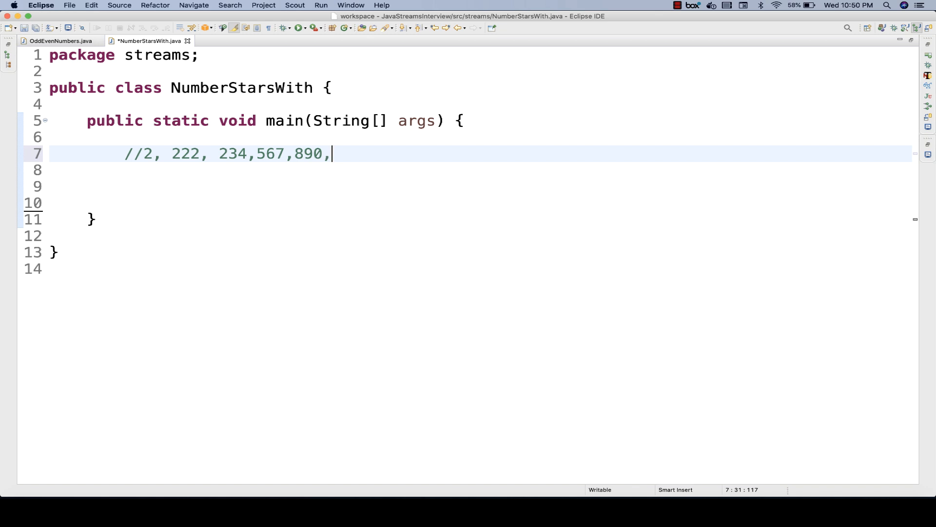
type("432,234,2")
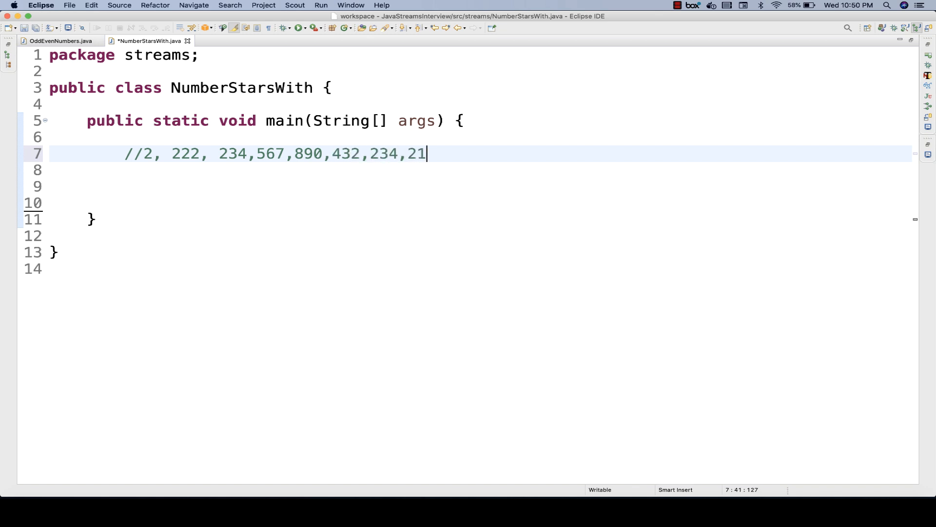
type("1,22")
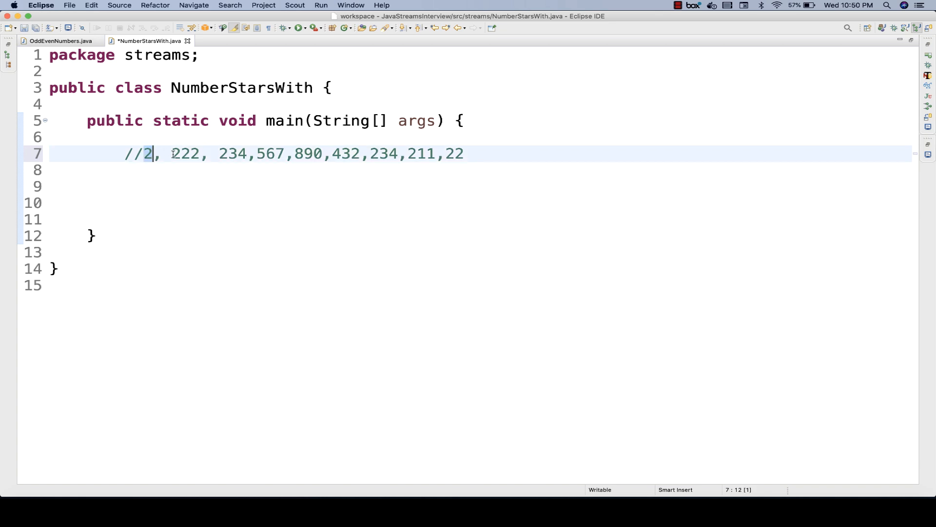
Replace the second 234 in the comment with 236 and move to the empty line below
left_click_drag(219, 154, 463, 153)
type("6")
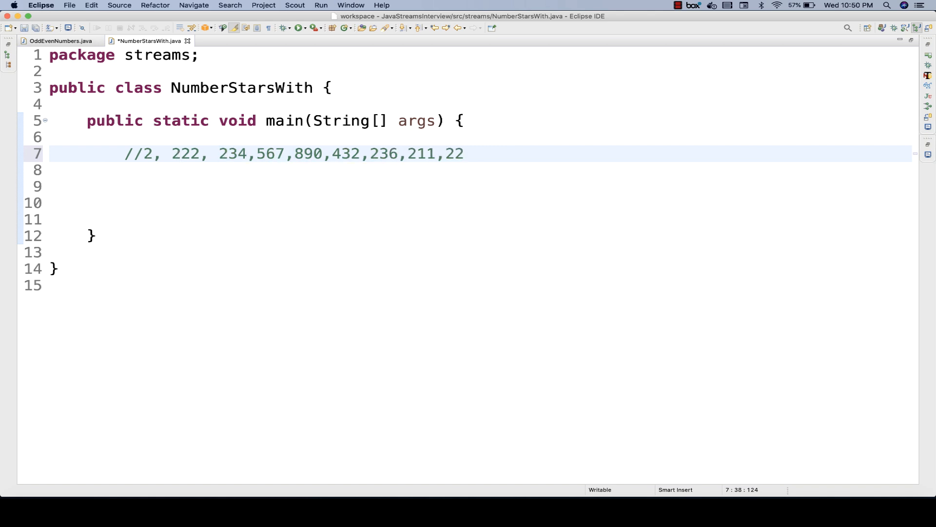
left_click_drag(220, 154, 463, 154)
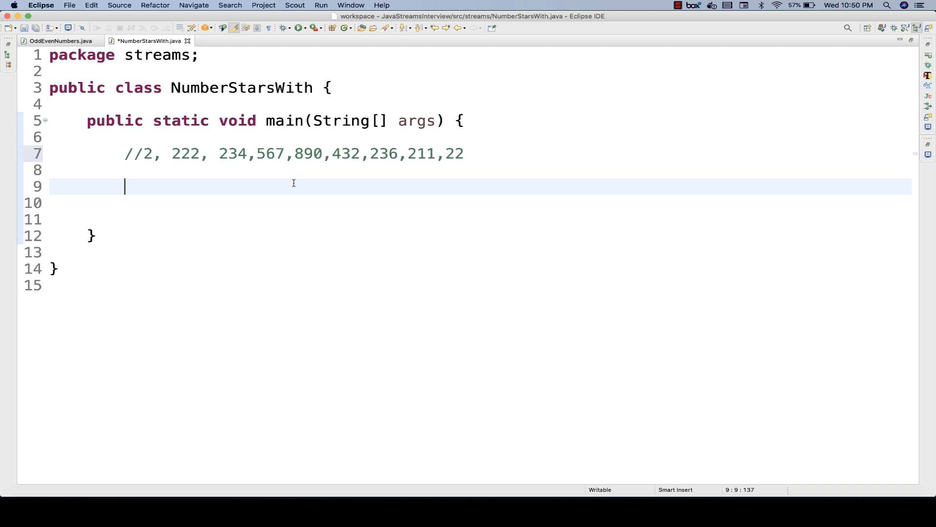
left_click(179, 153)
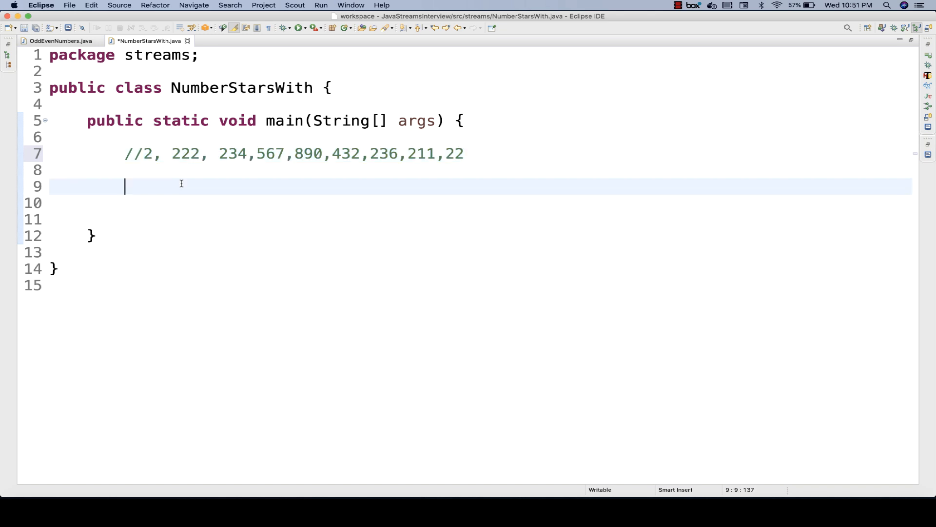
Reuse the List<Integer> numbers line from OddEvenNumbers with values 2, 222, 234, 567, 890, 432, 236, 211, 22
left_click(57, 41)
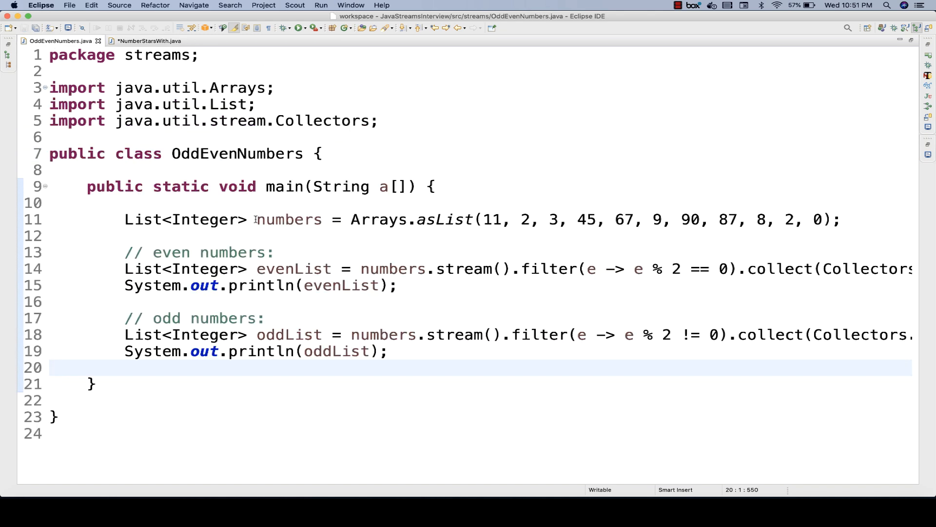
left_click(146, 41)
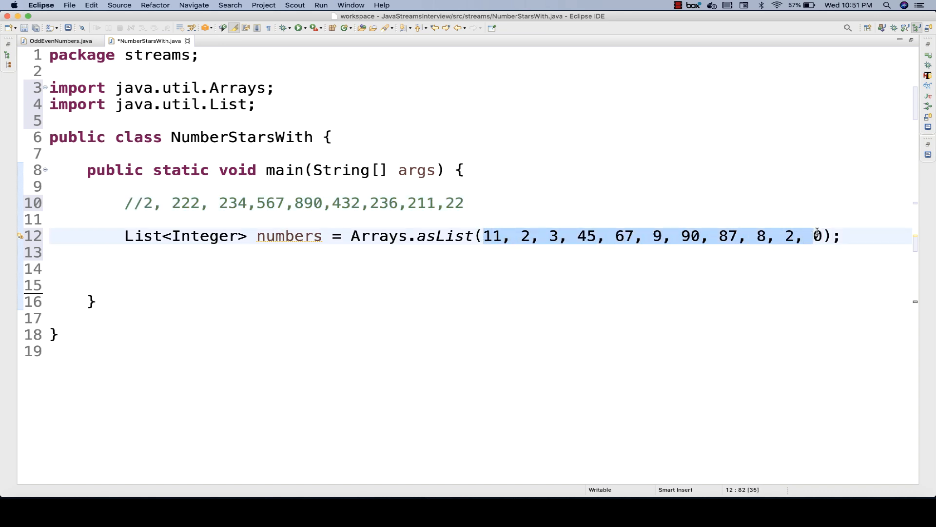
type("2, 222, 234,567,890,432,236,211,22")
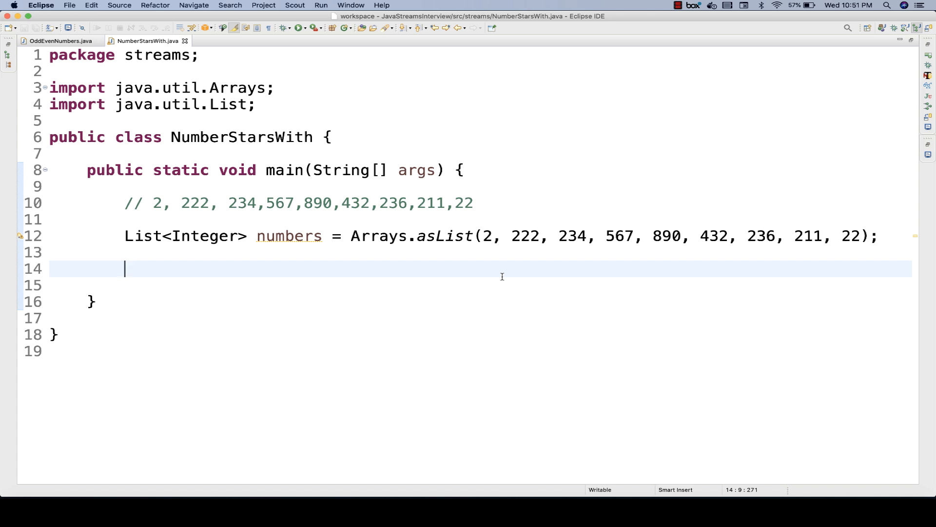
Write numbers.stream().map(e -> String.valueOf(e)) to turn each number into a String
type("numbers.")
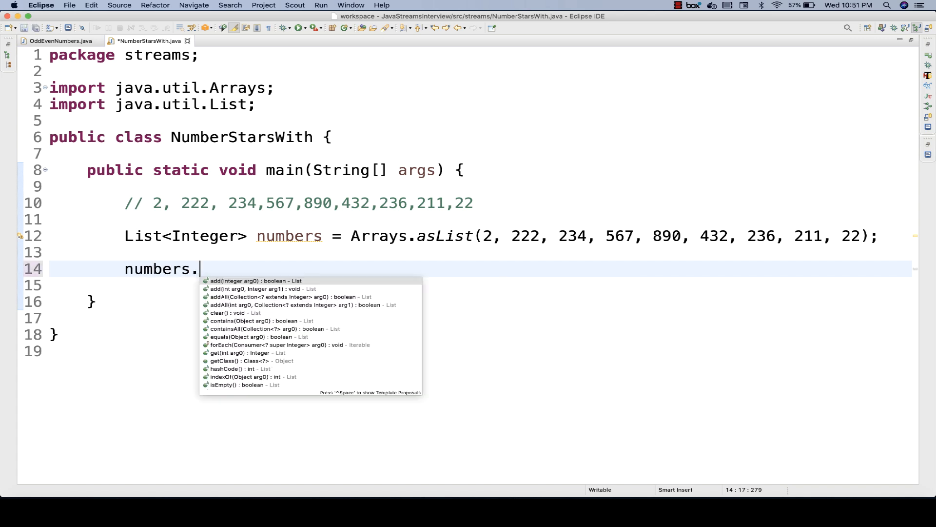
type("stream()")
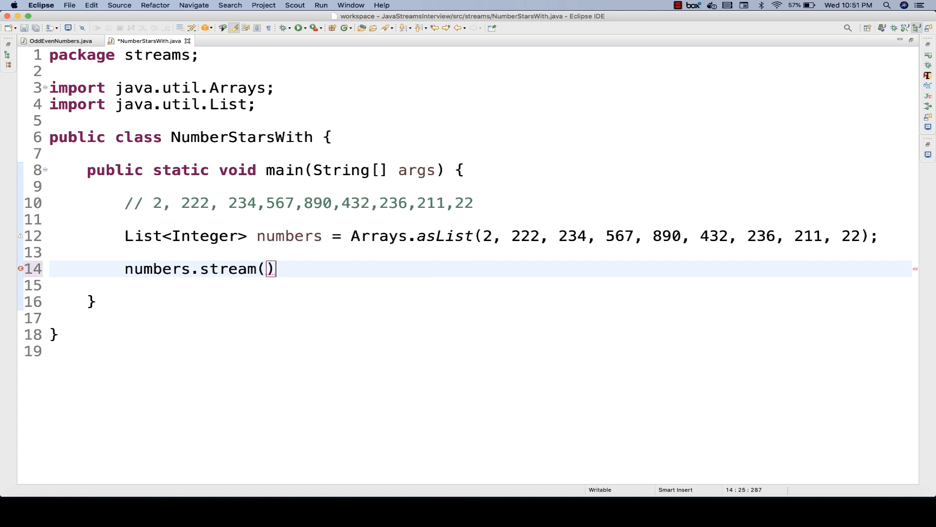
type(".")
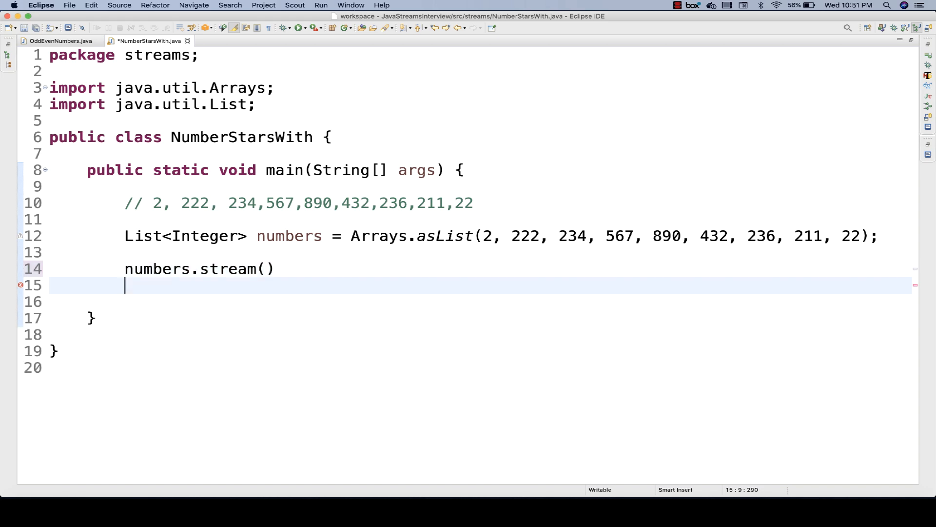
type(".map(arg0")
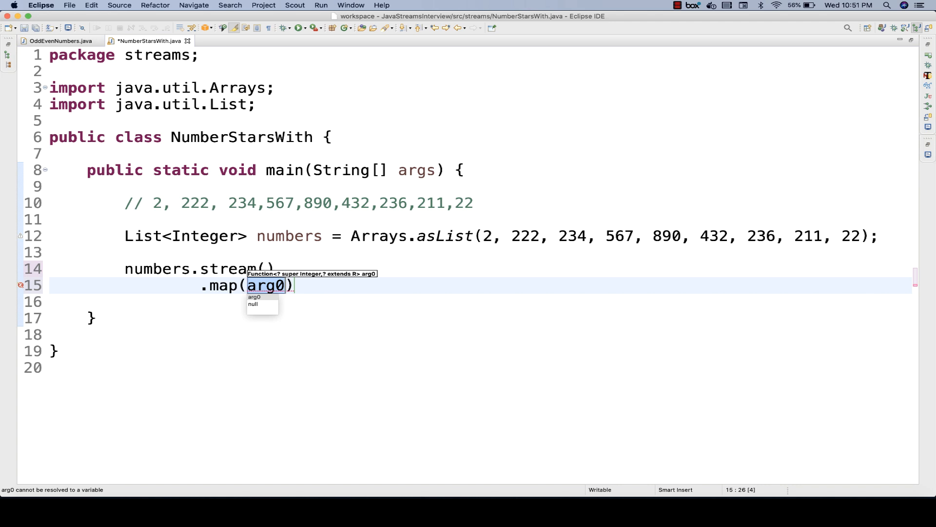
type("e ->")
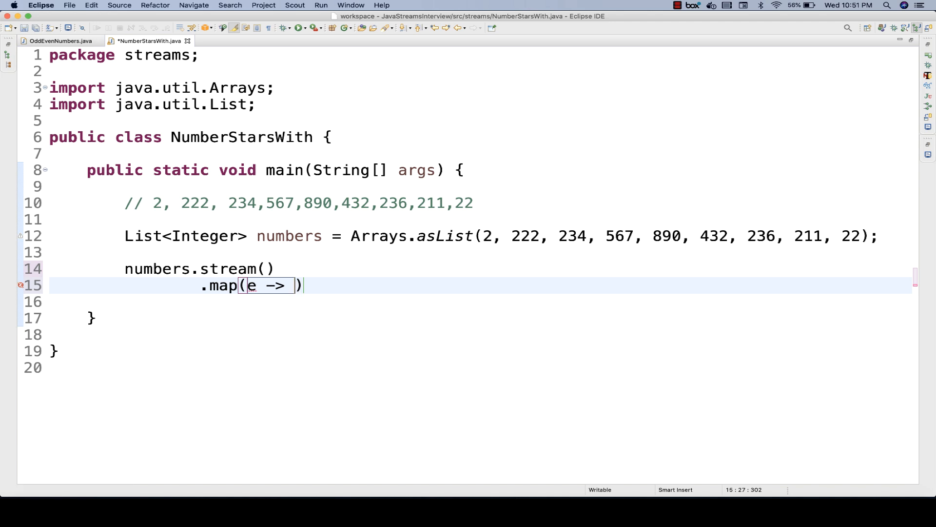
type("String.")
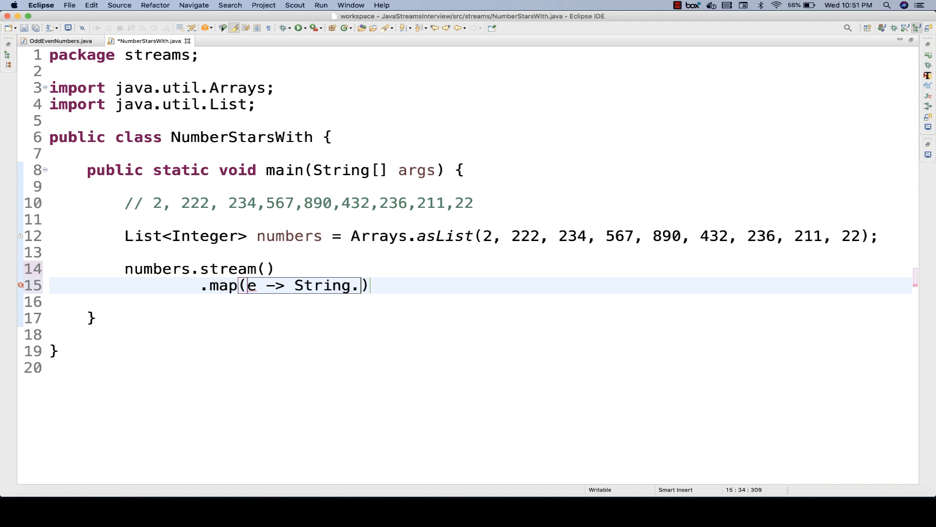
type("valueOf(b")
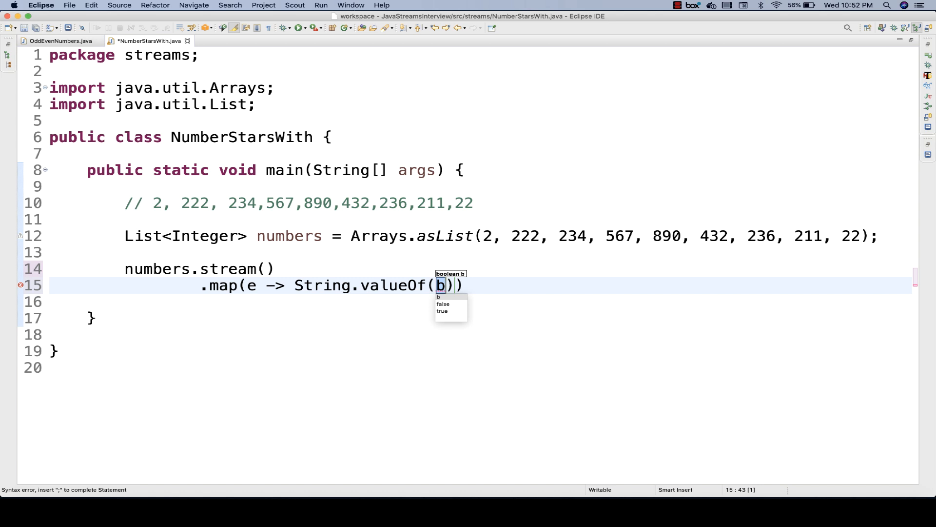
type("e")
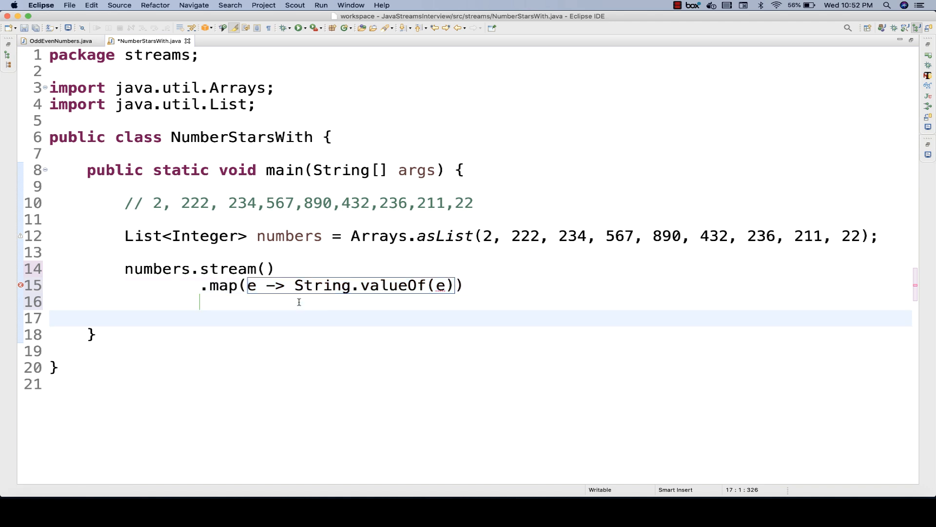
Add .filter(e -> e.startsWith("2")) so only strings beginning with 2 pass
type(".filter(arg0")
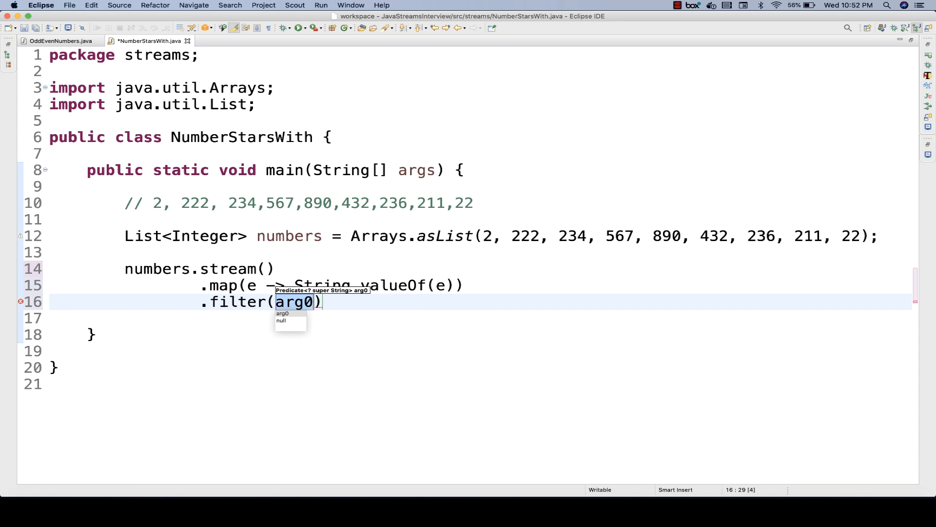
type("e ->")
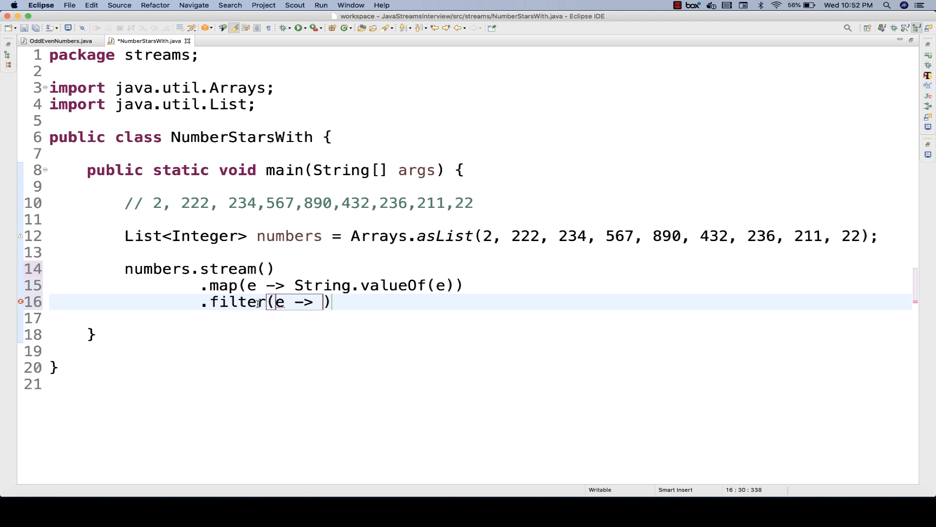
mouse_move(336, 326)
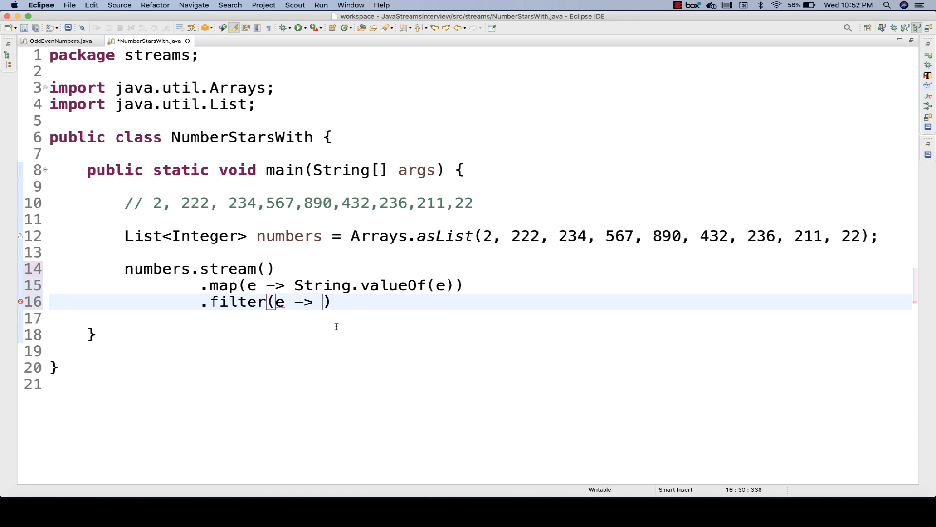
type("e")
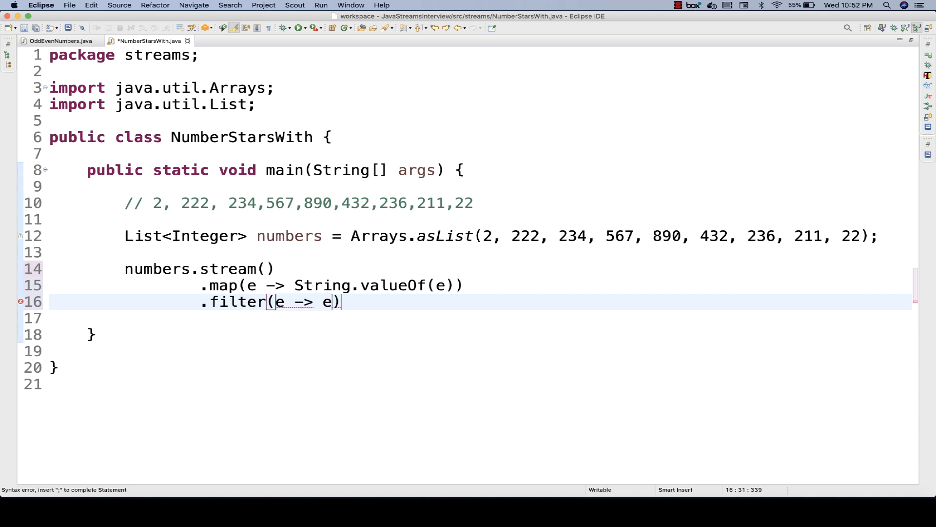
type(".")
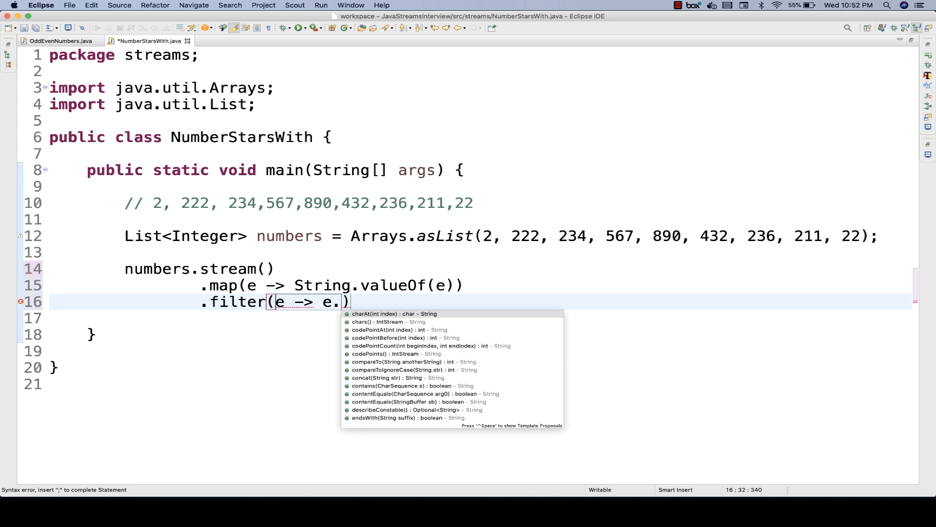
type("st")
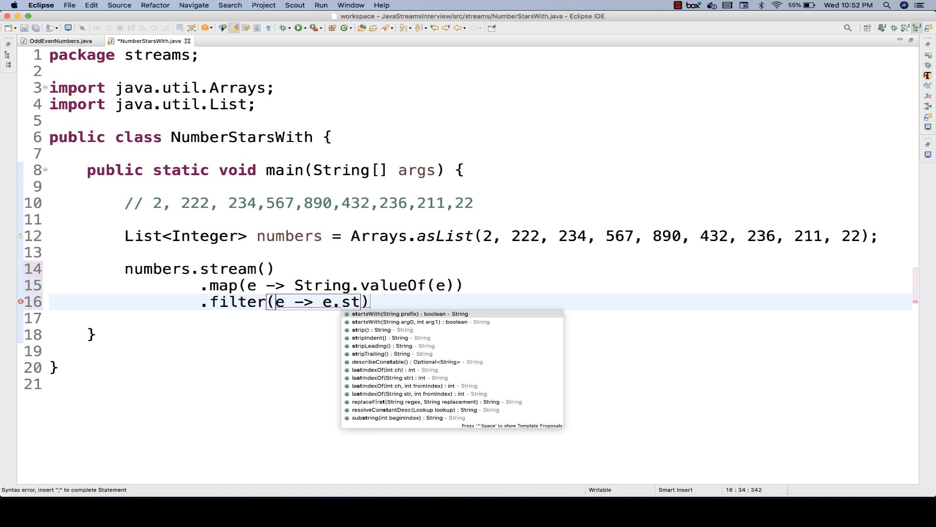
left_click(406, 313)
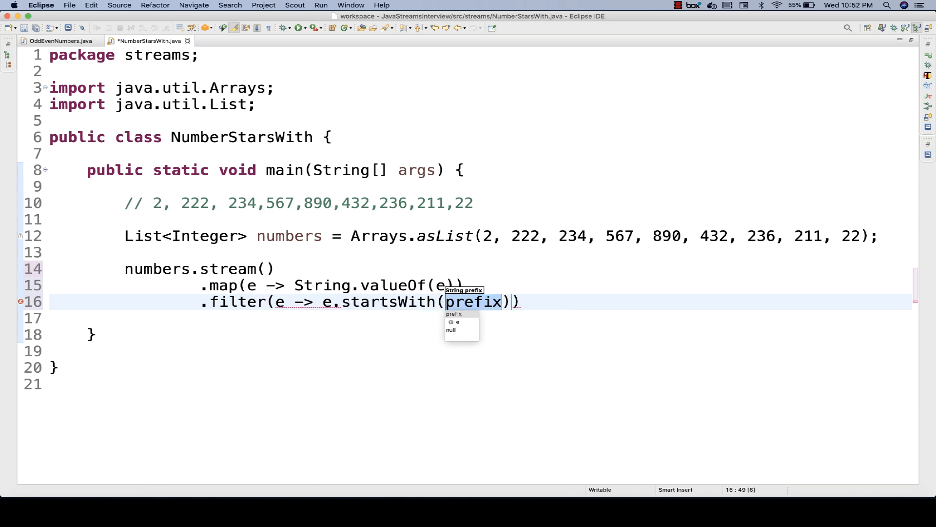
type("\"\"")
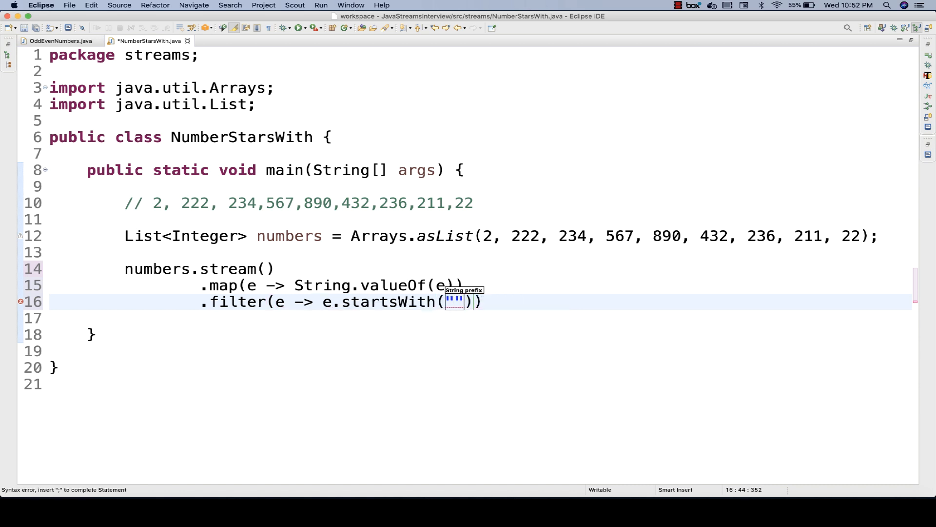
type("2")
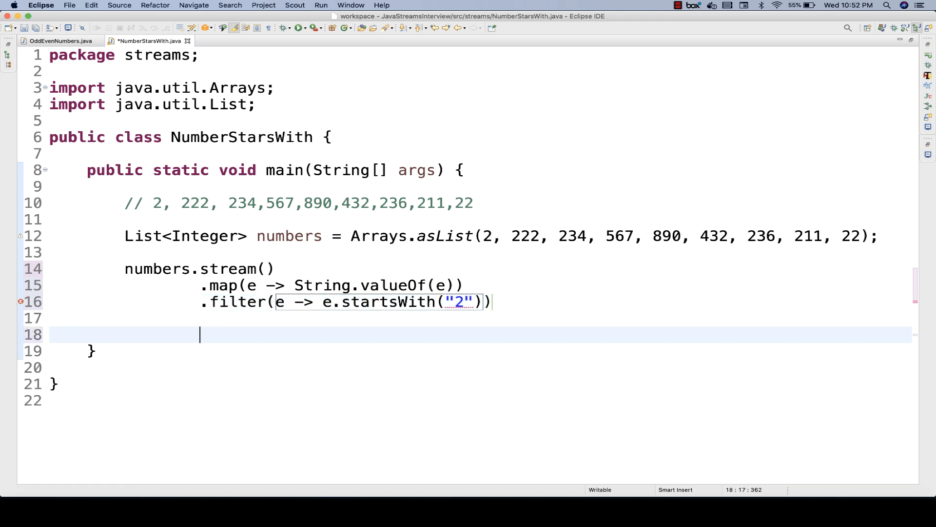
Add .map(Integer::valueOf) converting the filtered strings back into integers
type(".map(arg0")
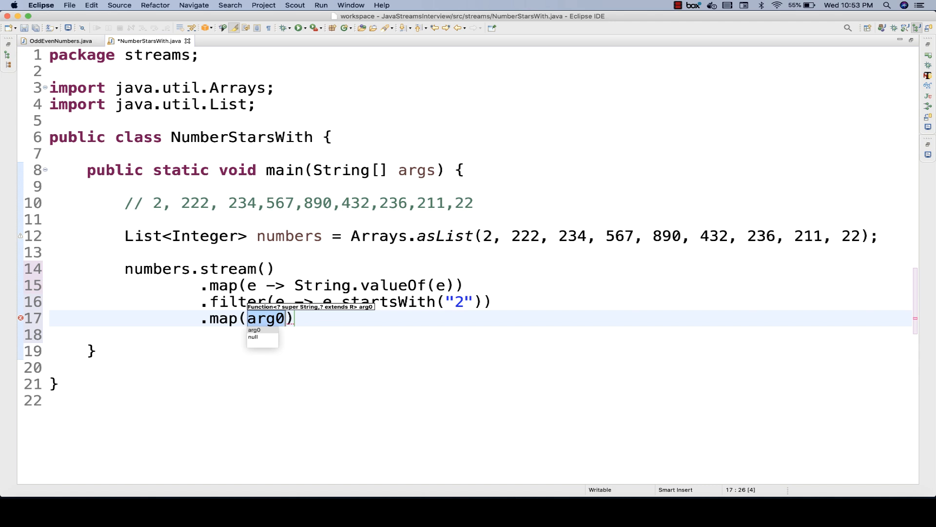
type("Inetg")
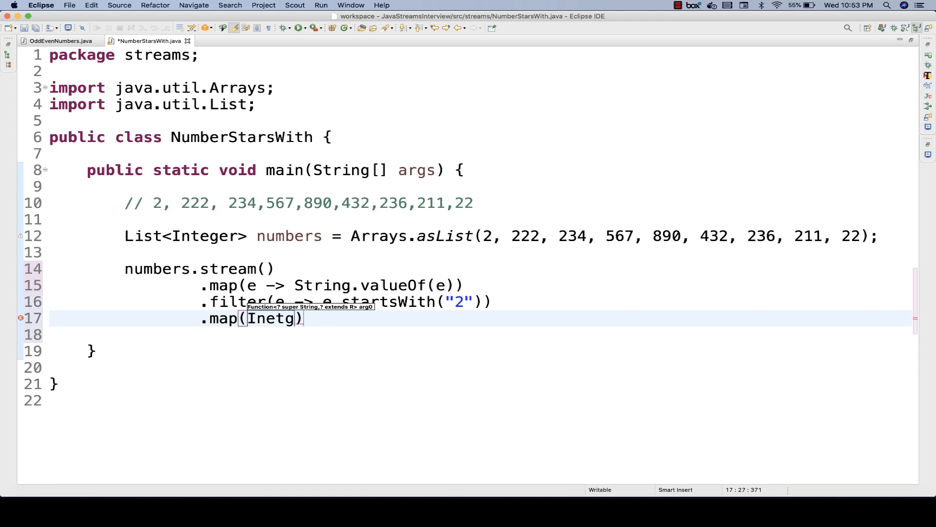
type("he")
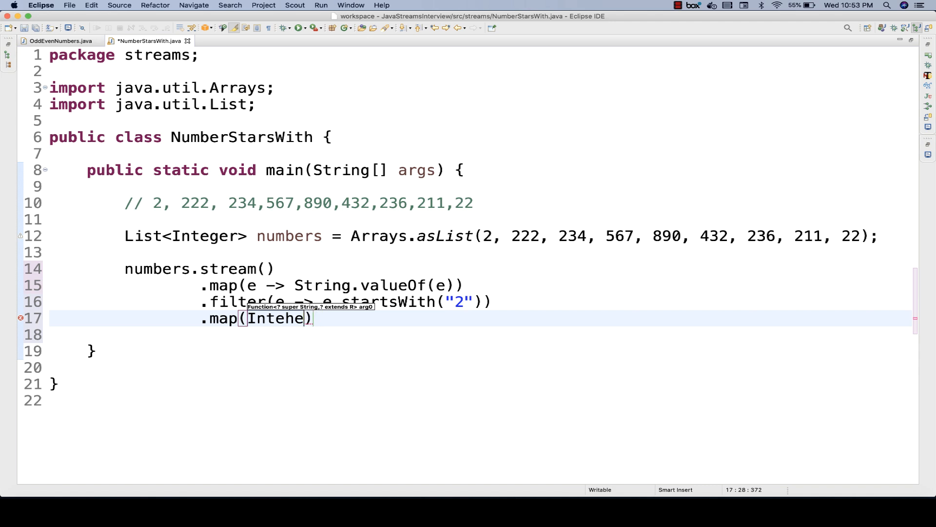
type("Integer")
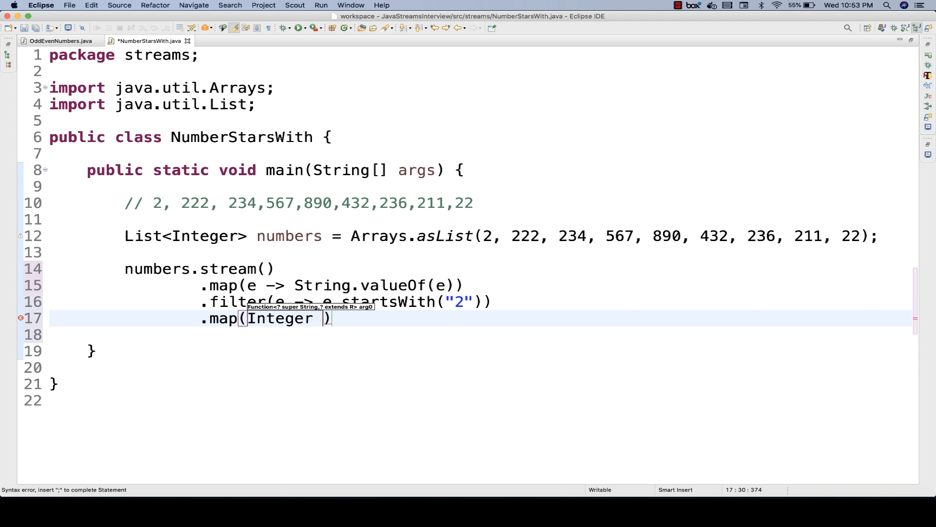
key("Backspace")
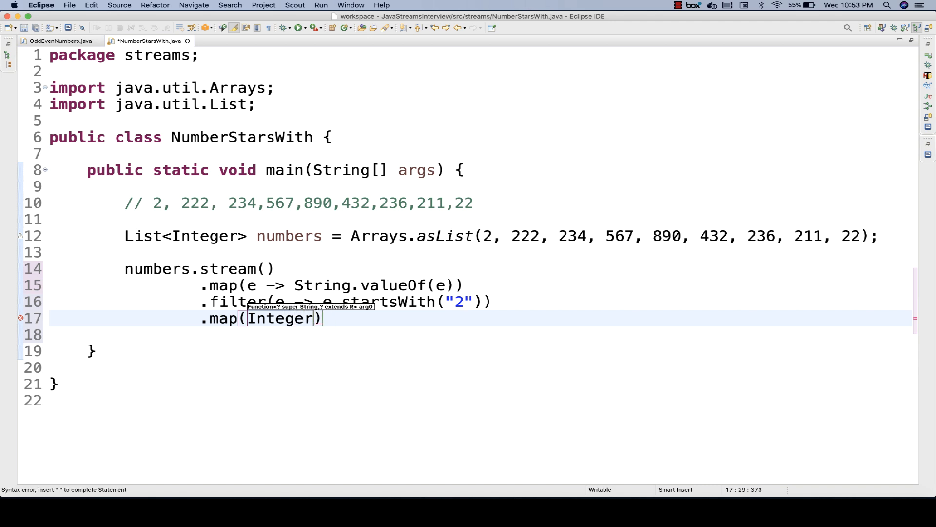
type("::")
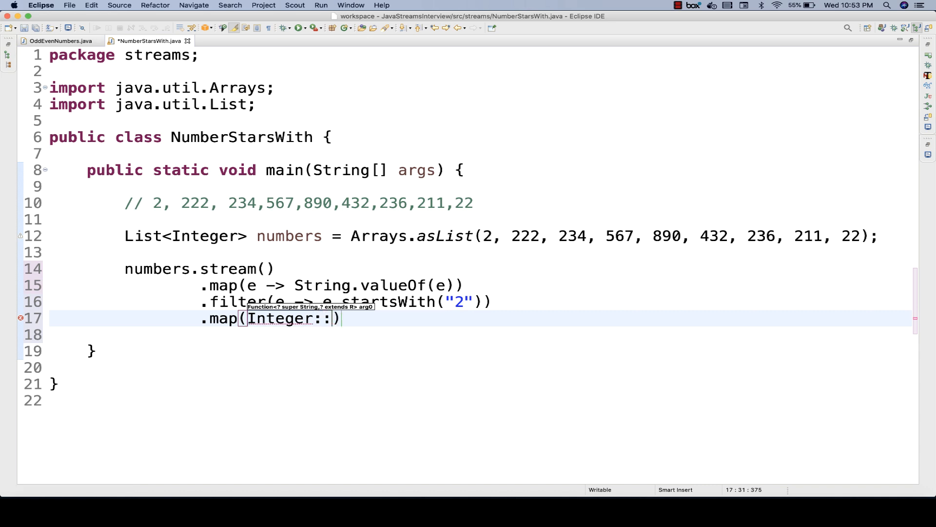
type("valu")
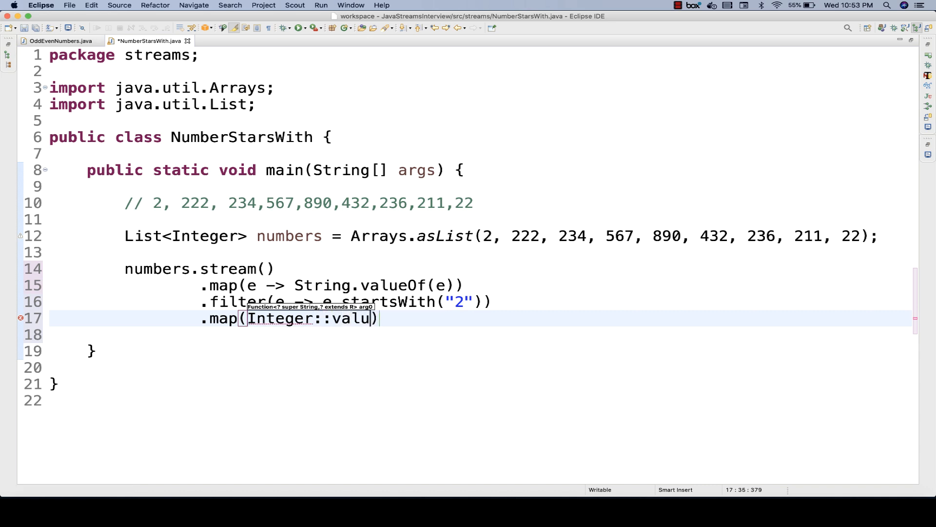
type("eOf")
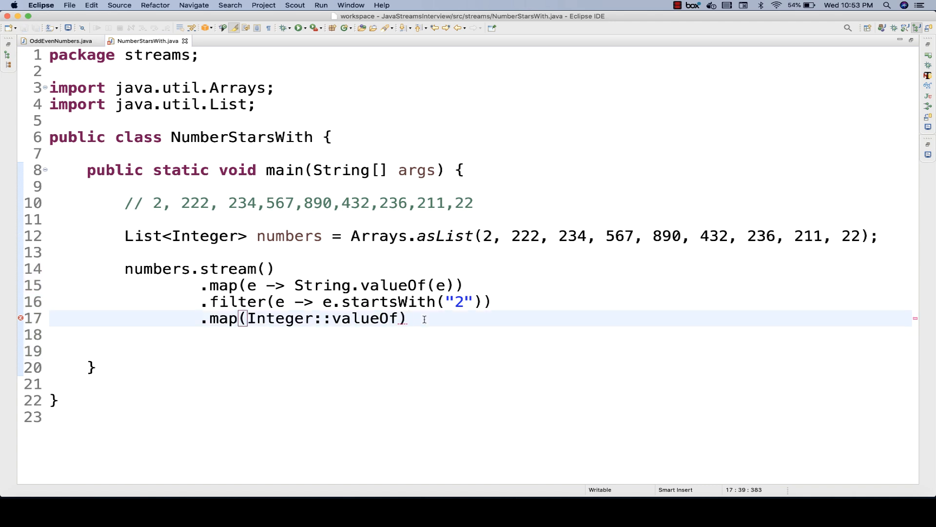
End the pipeline with .collect(Collectors.toList()); importing Collectors
type(".collect")
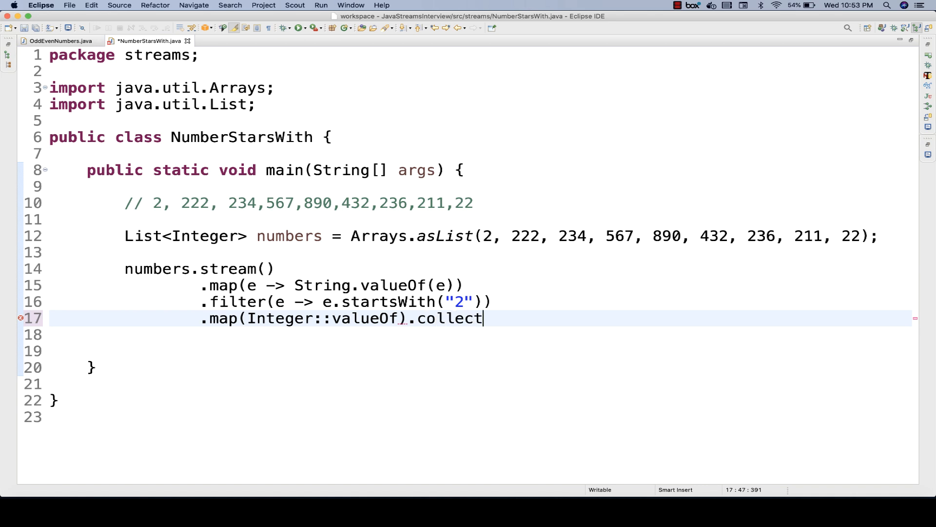
type("(C")
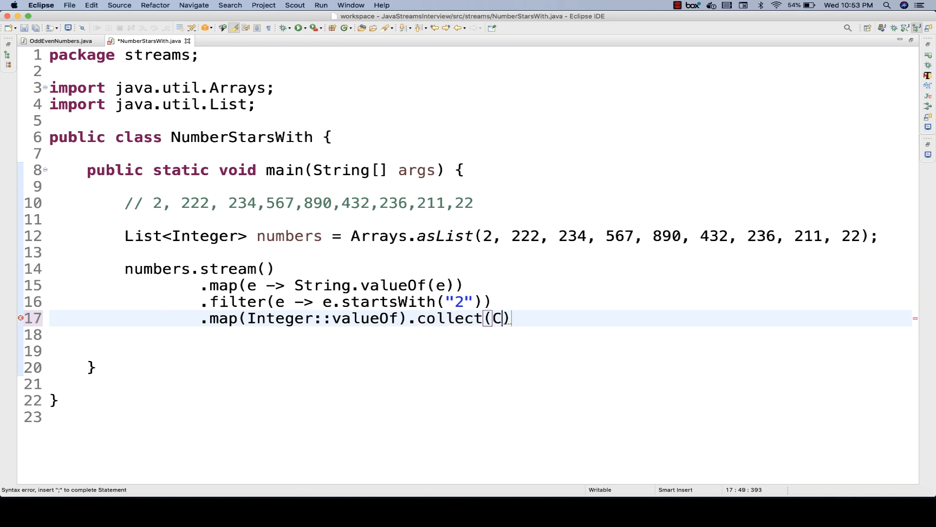
type("ollectors.")
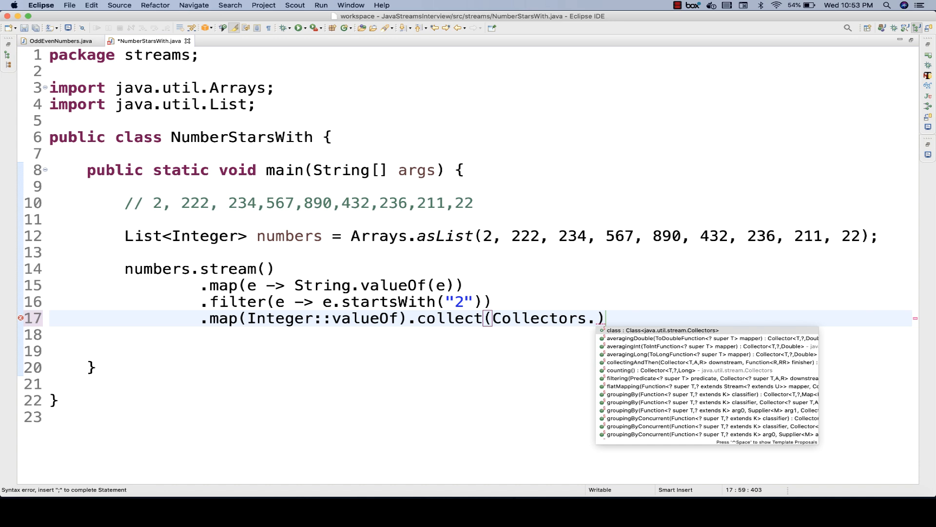
type("toL")
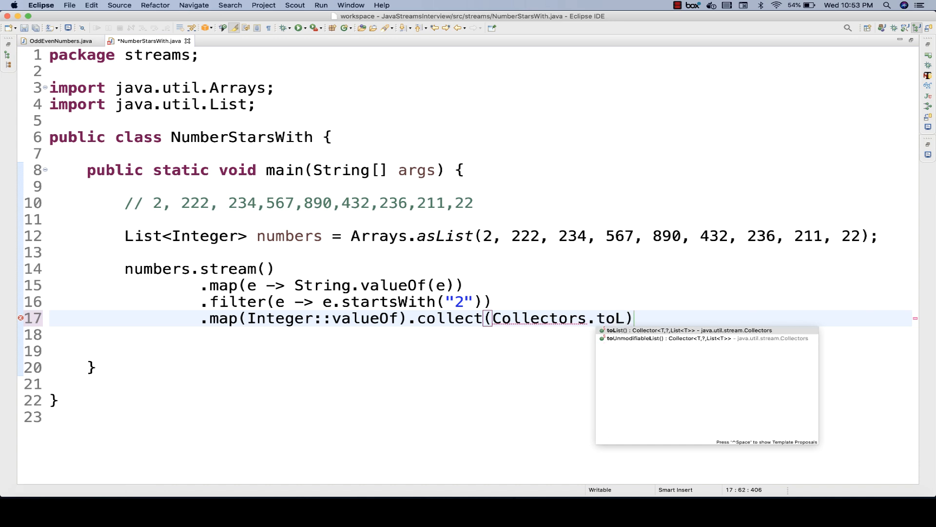
left_click(652, 331)
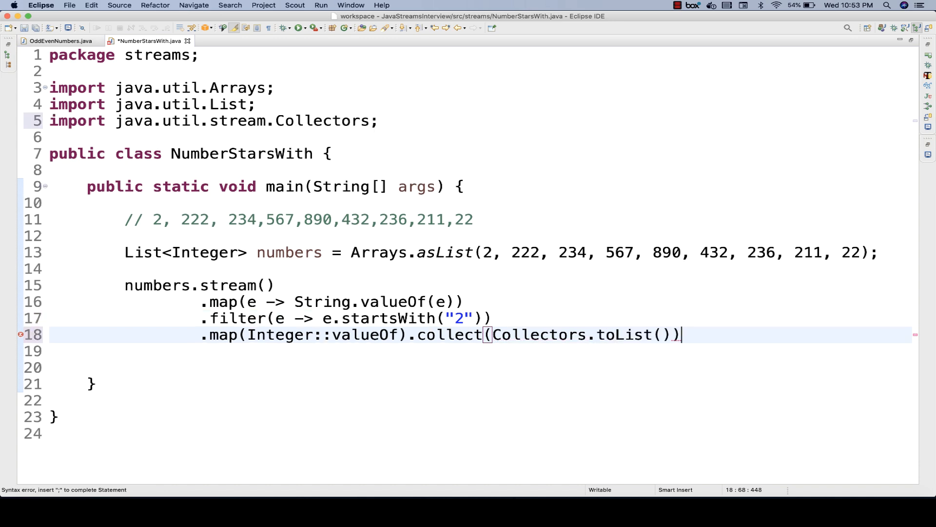
type(";")
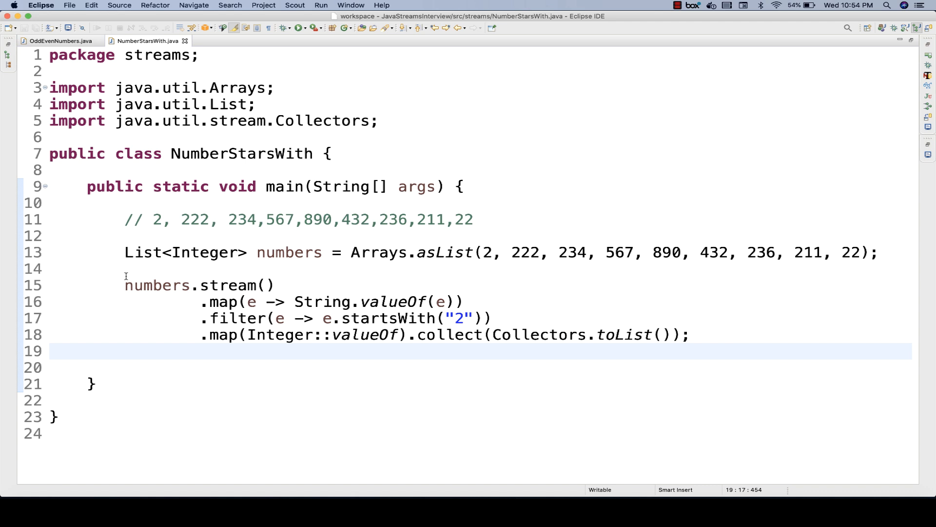
Assign the pipeline to List<Integer> numWith2 and put .collect on its own line
type("L")
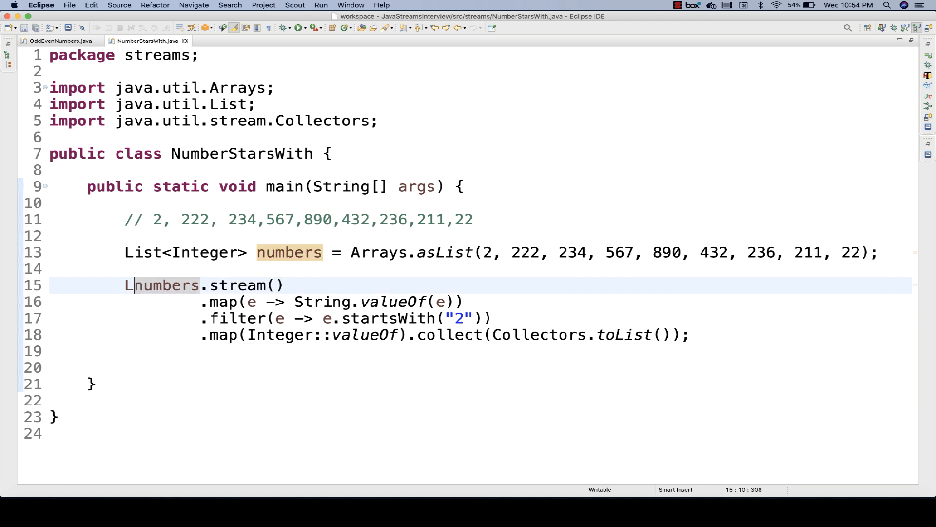
type("ist<>")
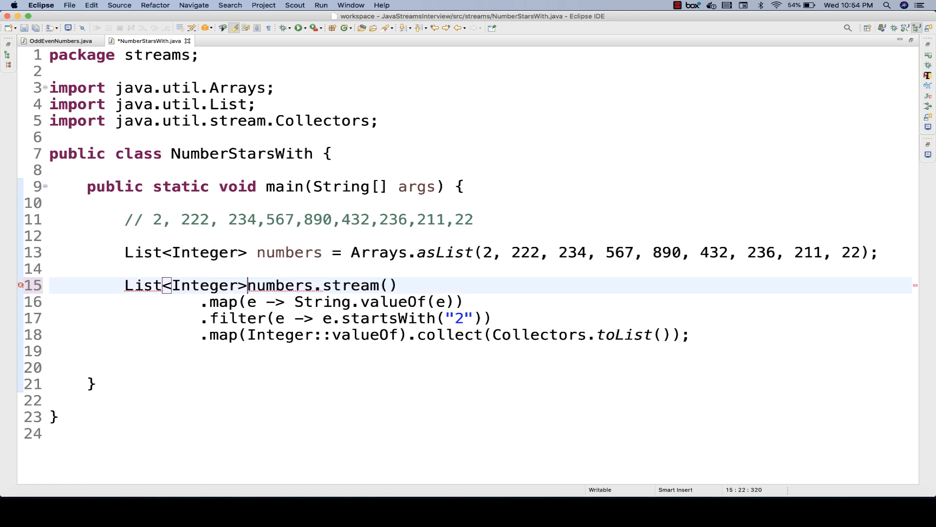
type("n")
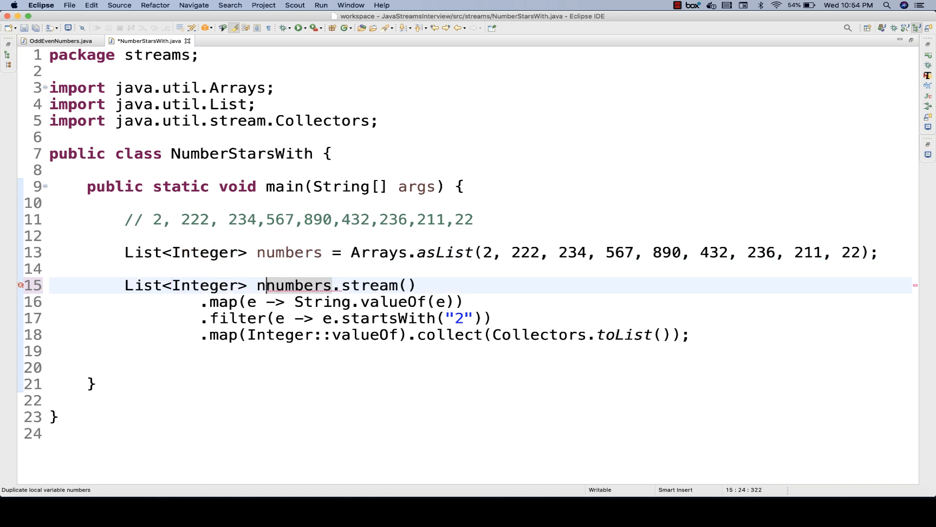
type("umWith")
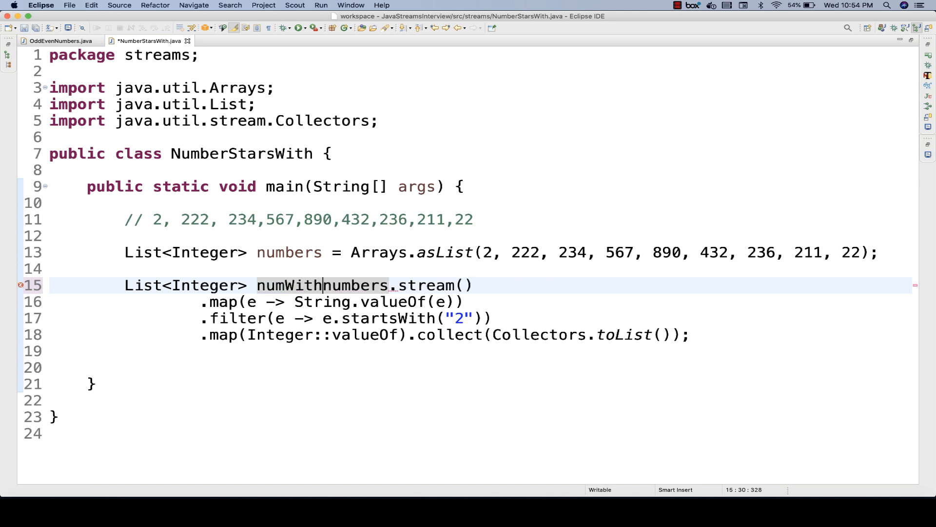
type("2 =")
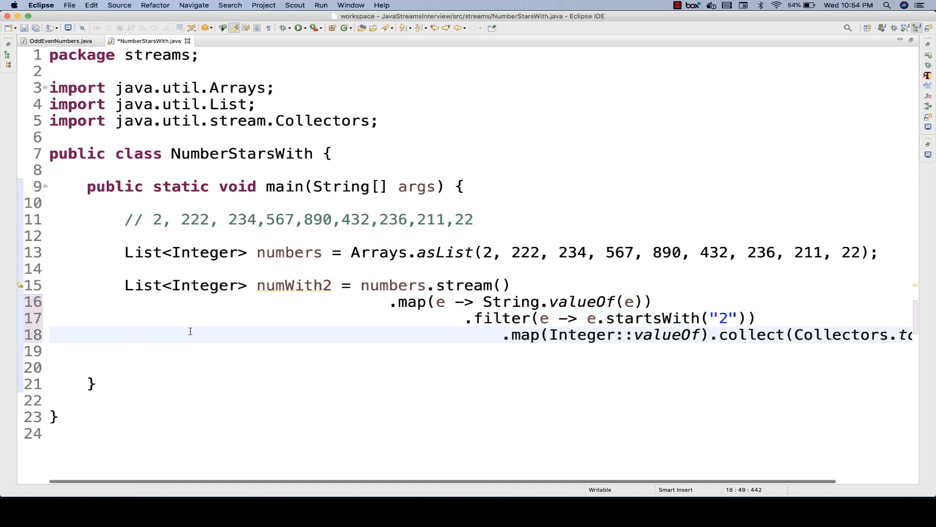
key("Enter")
type("System.out.println();")
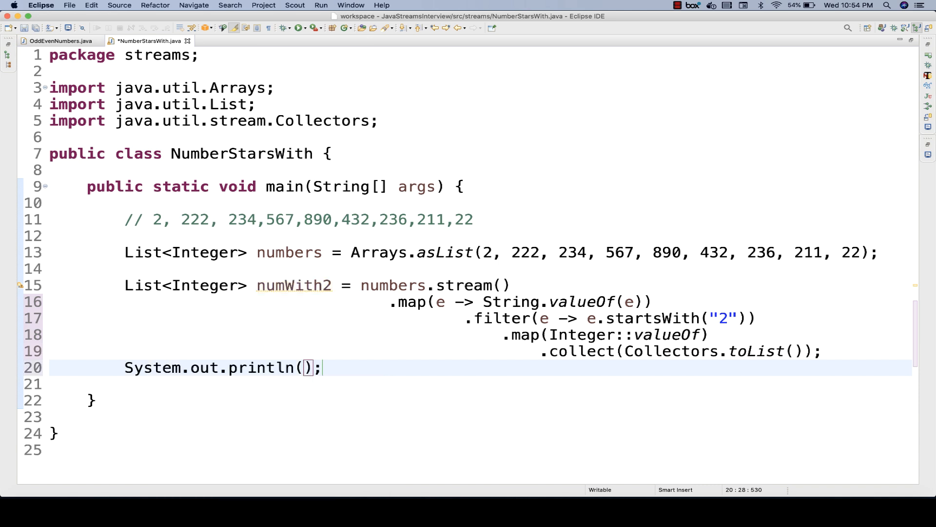
Print numWith2 and run as Java Application, showing [2, 222, 234, 236, 211, 22]
type("numWith2")
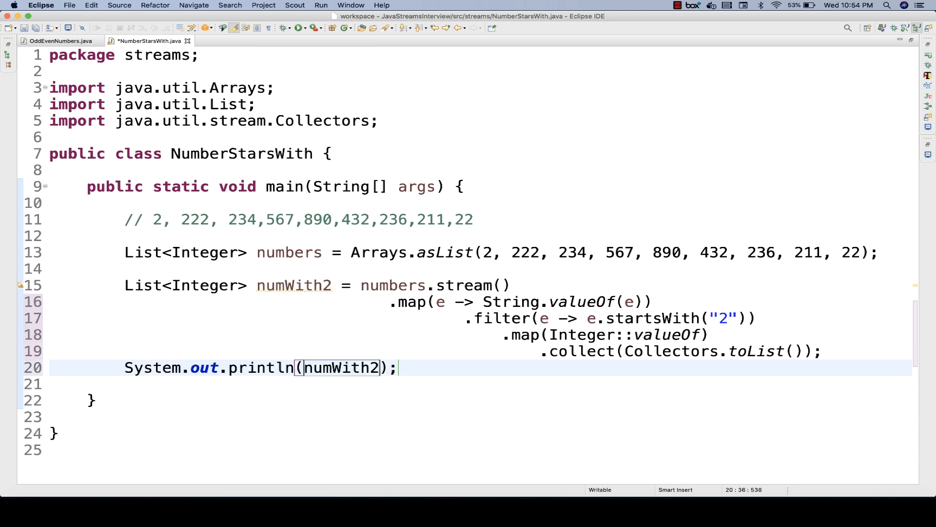
right_click(341, 368)
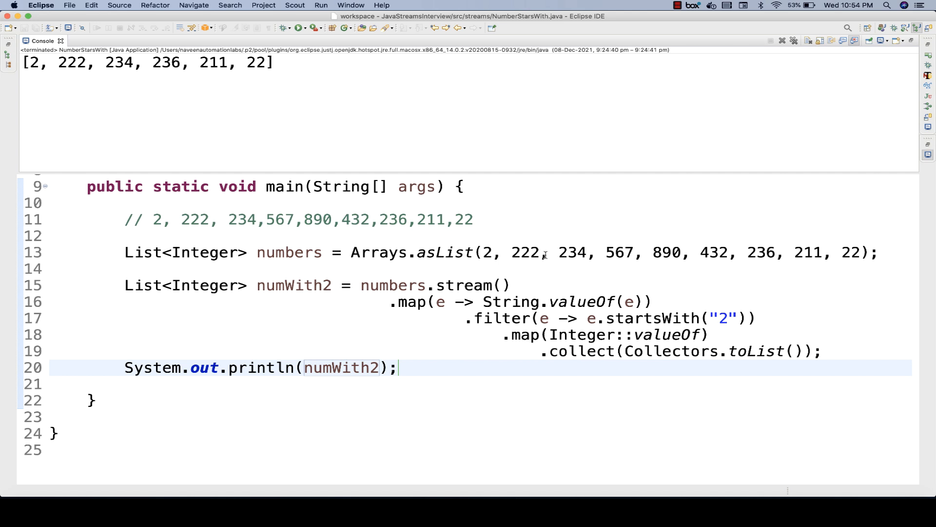
mouse_move(664, 249)
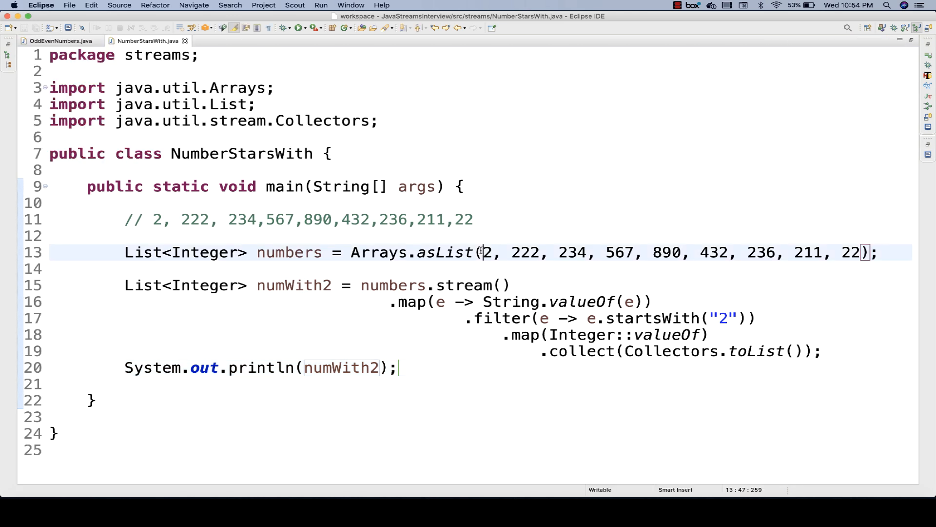
mouse_move(693, 294)
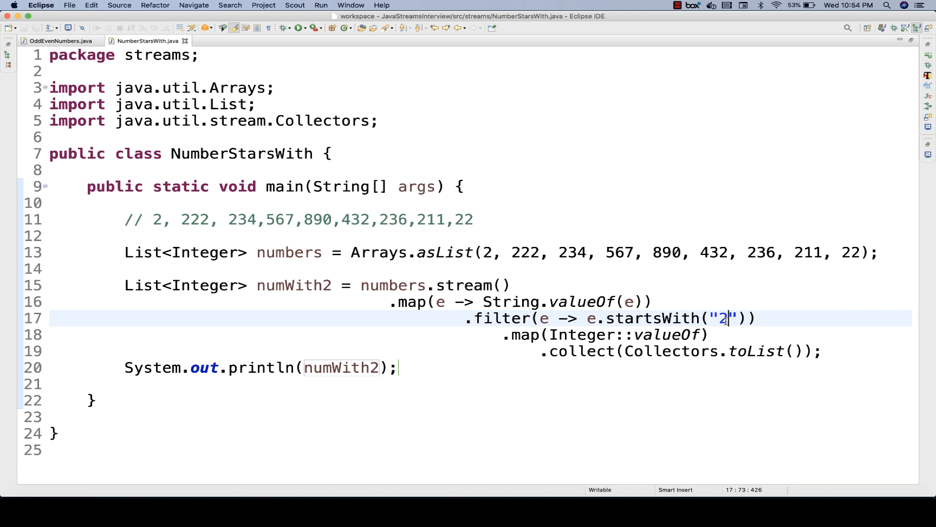
mouse_move(571, 302)
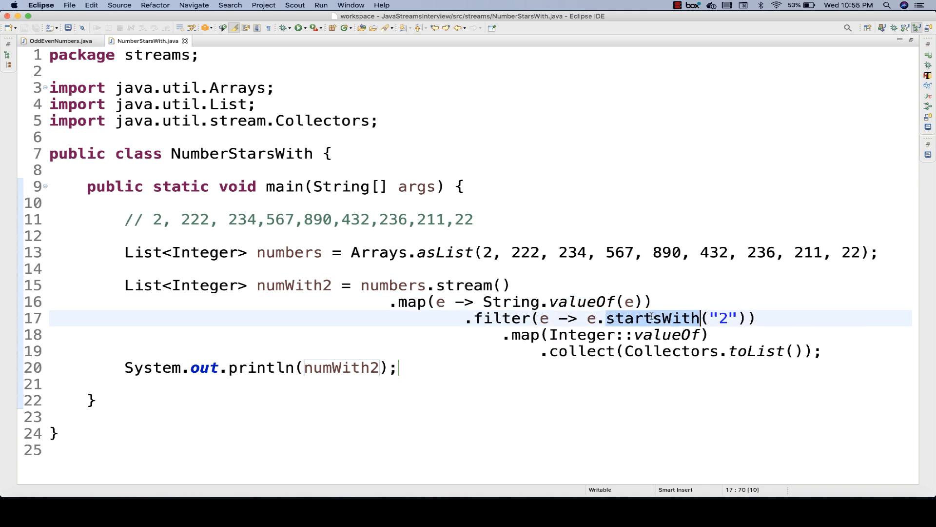
mouse_move(662, 314)
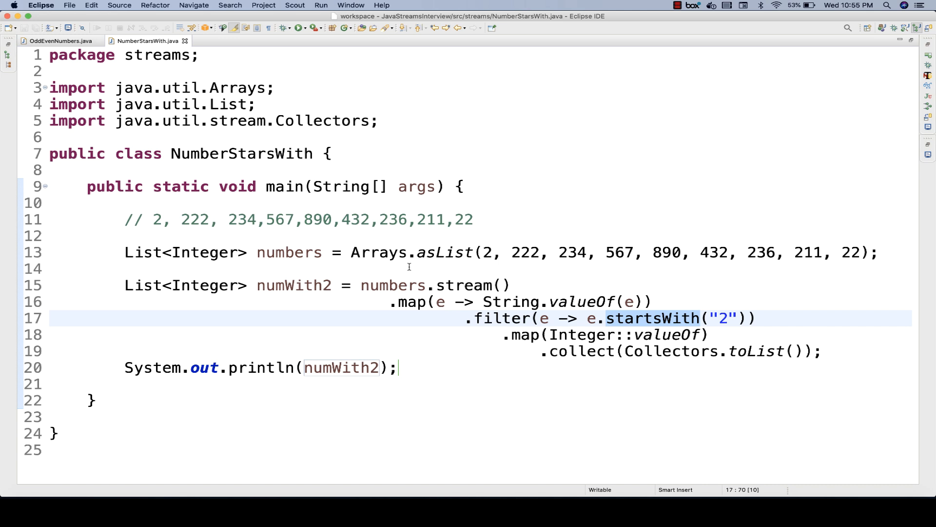
mouse_move(656, 303)
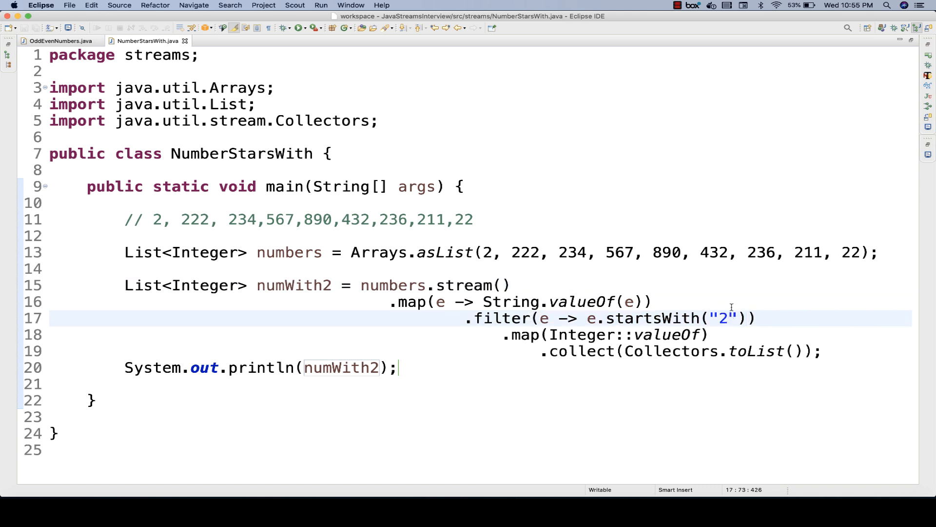
Change the startsWith prefix to "8", then empty it to startsWith("")
type("8")
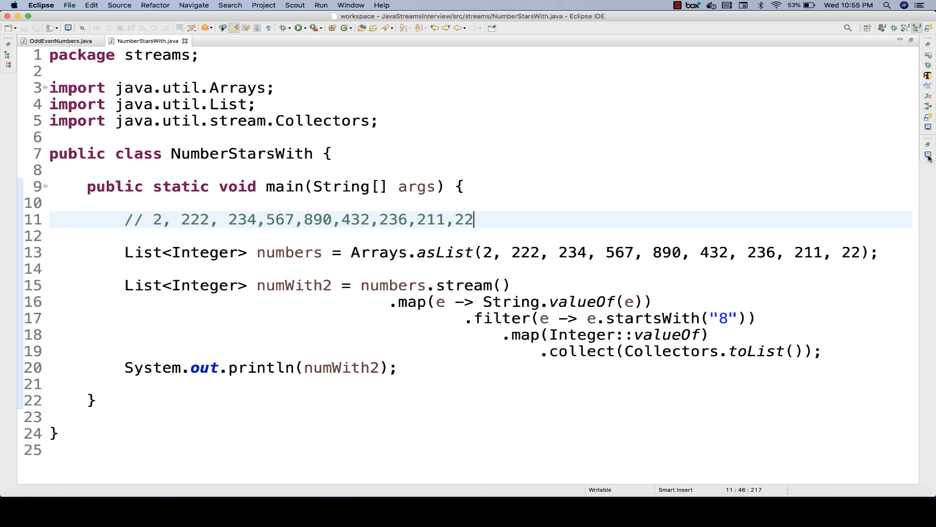
left_click(298, 27)
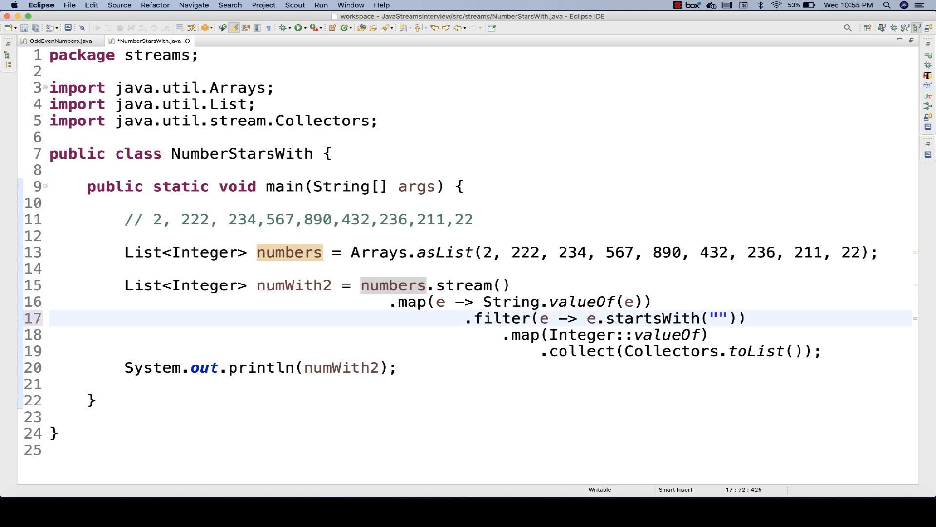
Restore startsWith("2"), change 222 to -222, save and rerun to print [2, 234, 236, 211, 22]
type("2")
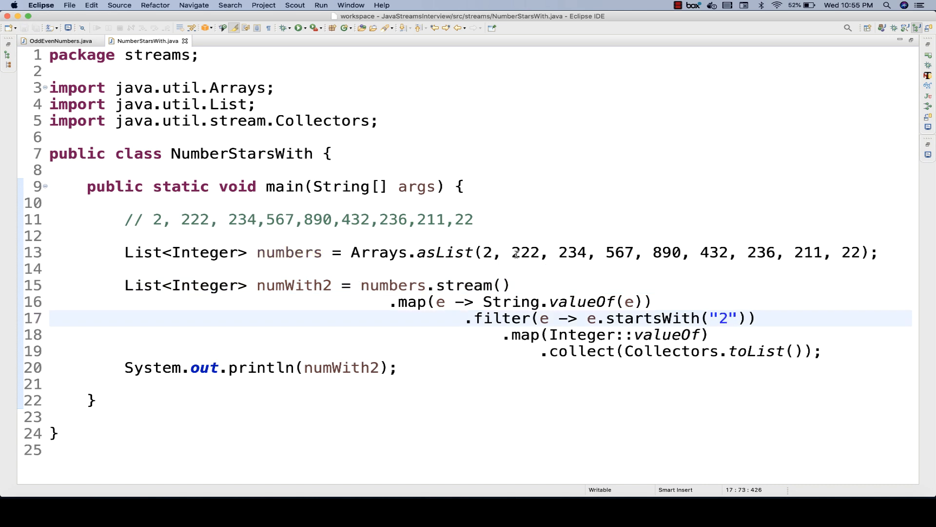
type("-")
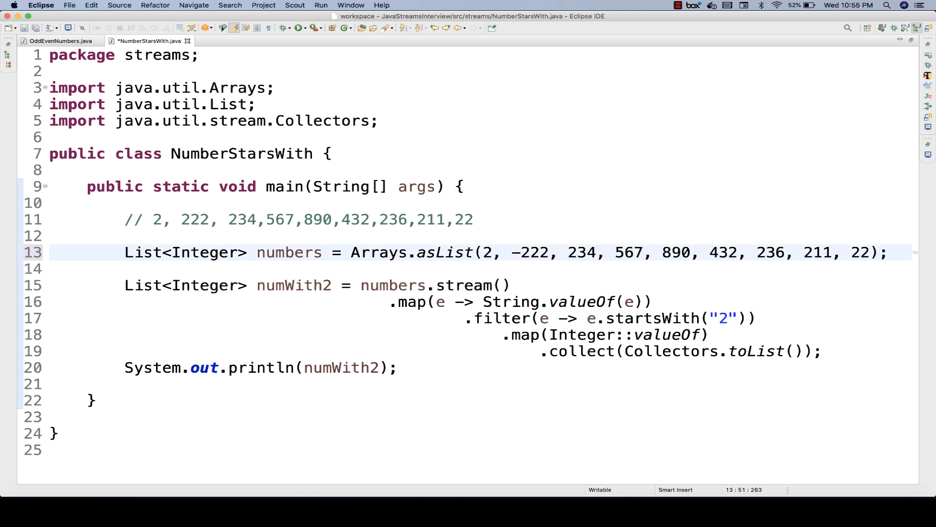
key("cmd+s")
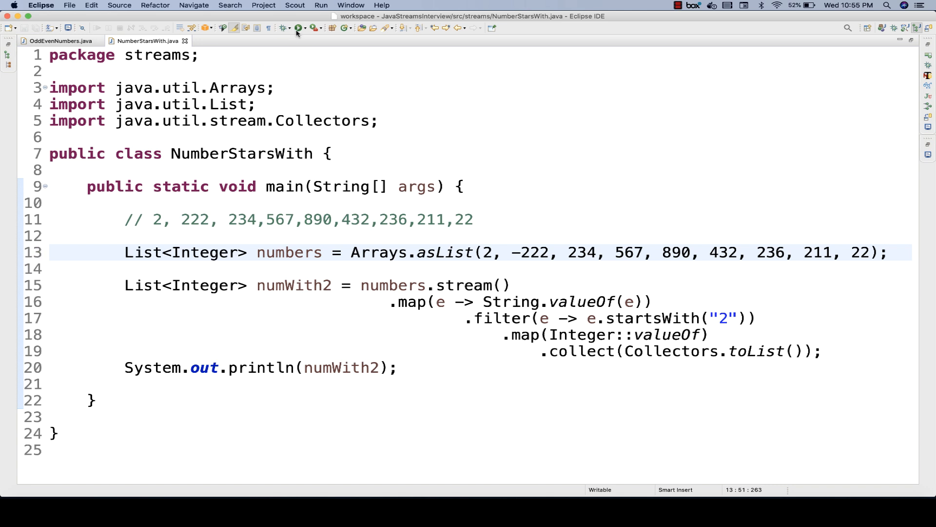
left_click(297, 28)
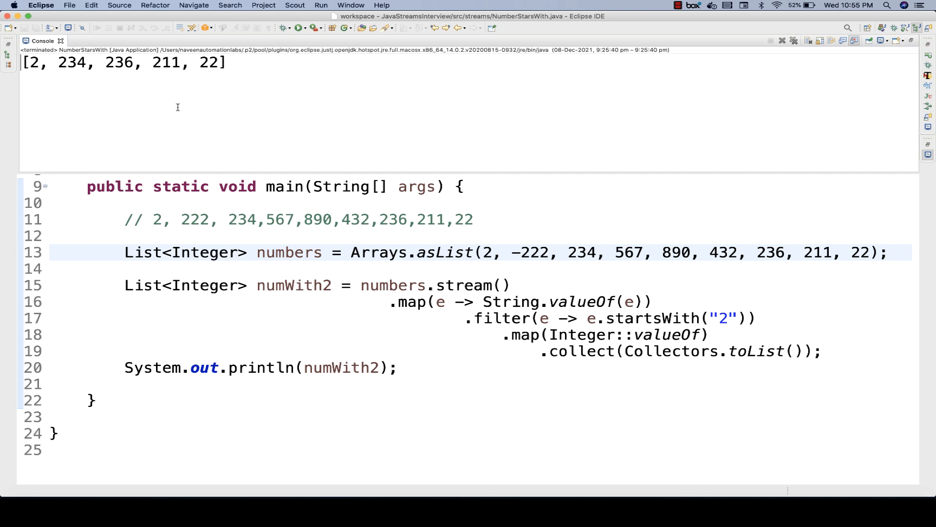
mouse_move(242, 136)
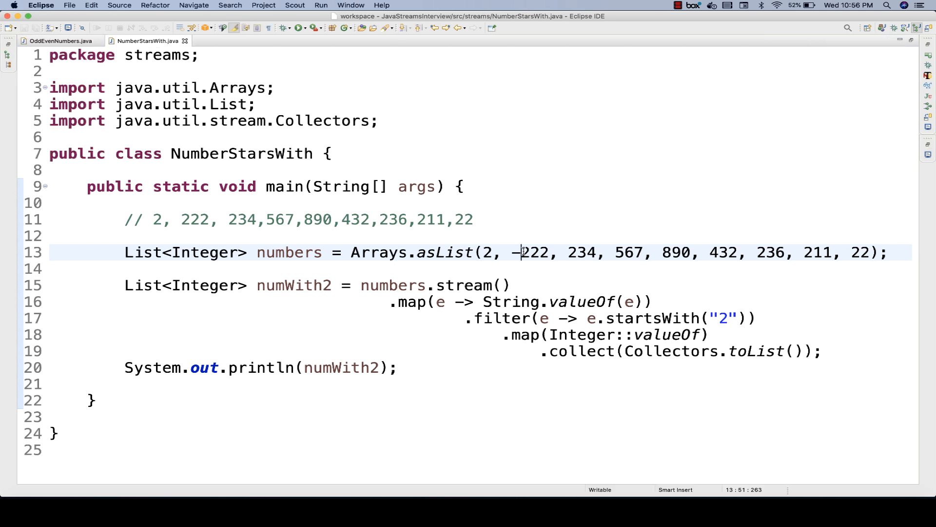
Remove the minus so 222 is positive again, then review the map calls in the stream chain
key("Backspace")
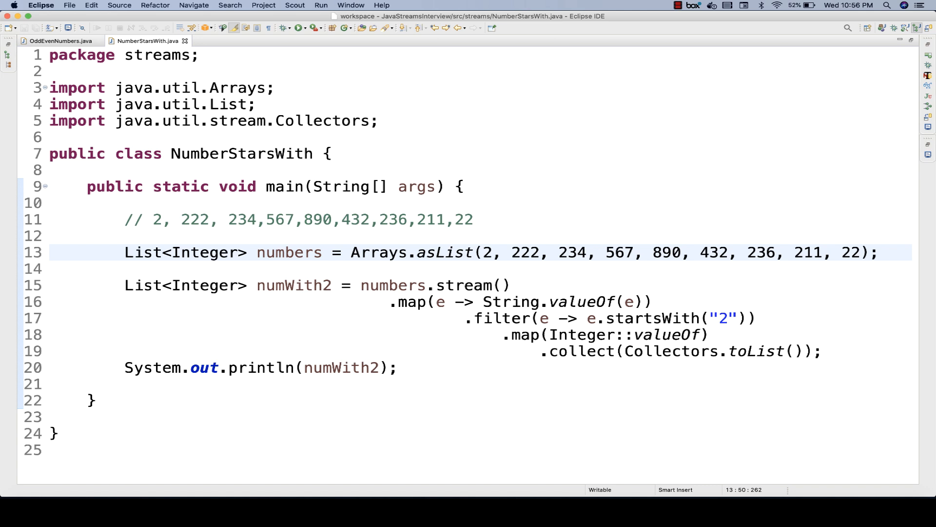
double_click(649, 317)
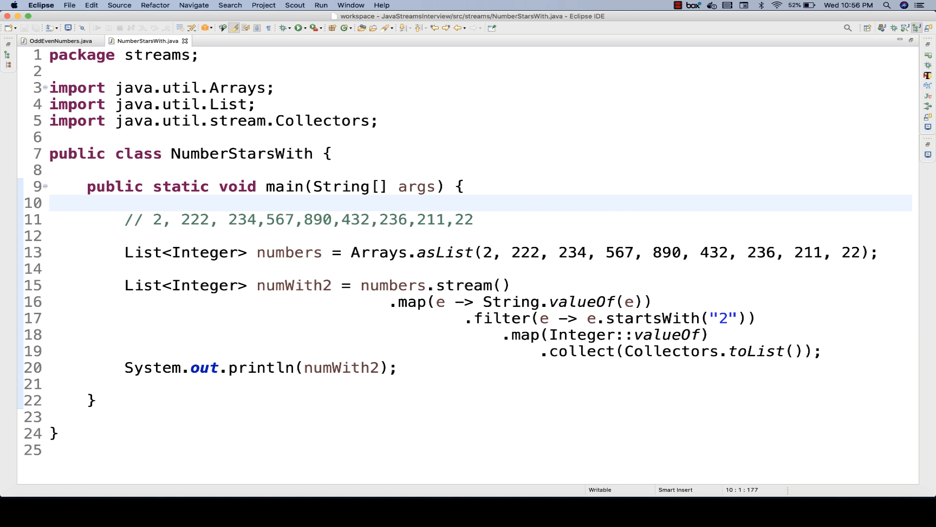
mouse_move(517, 219)
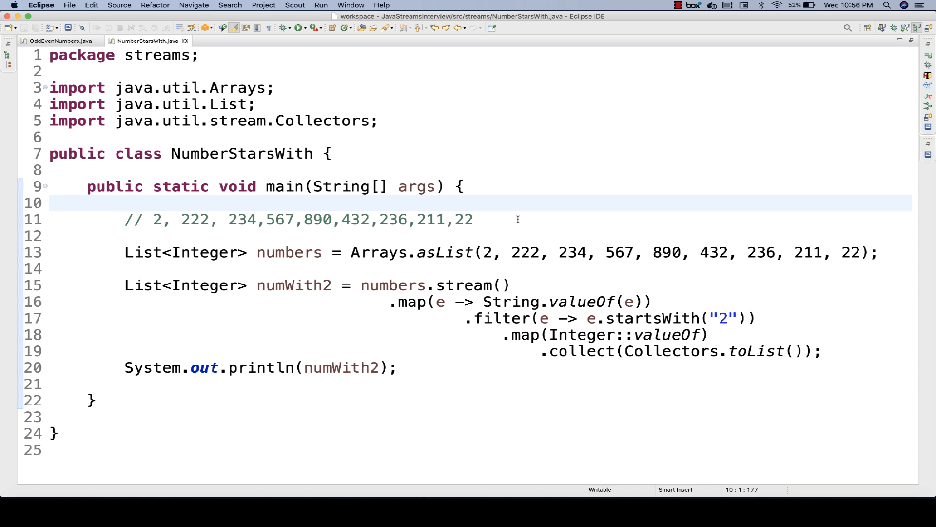
left_click(521, 334)
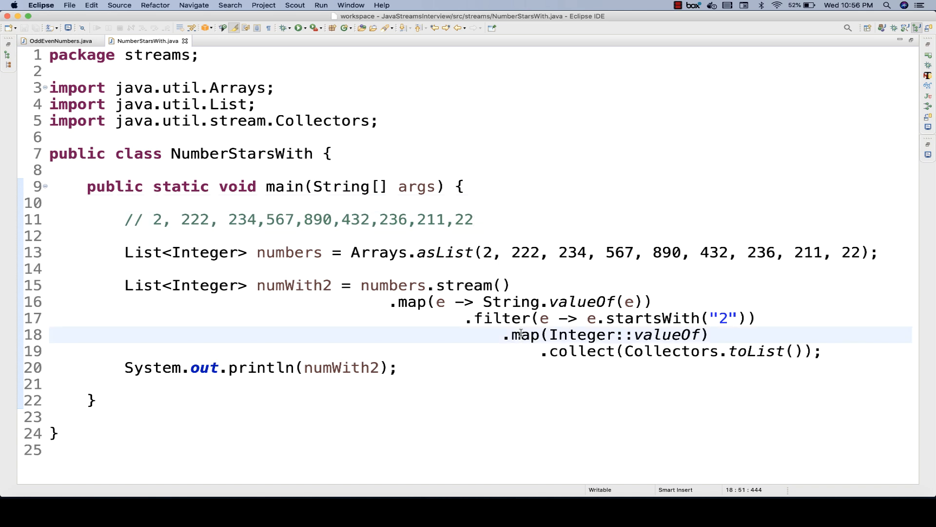
left_click(521, 334)
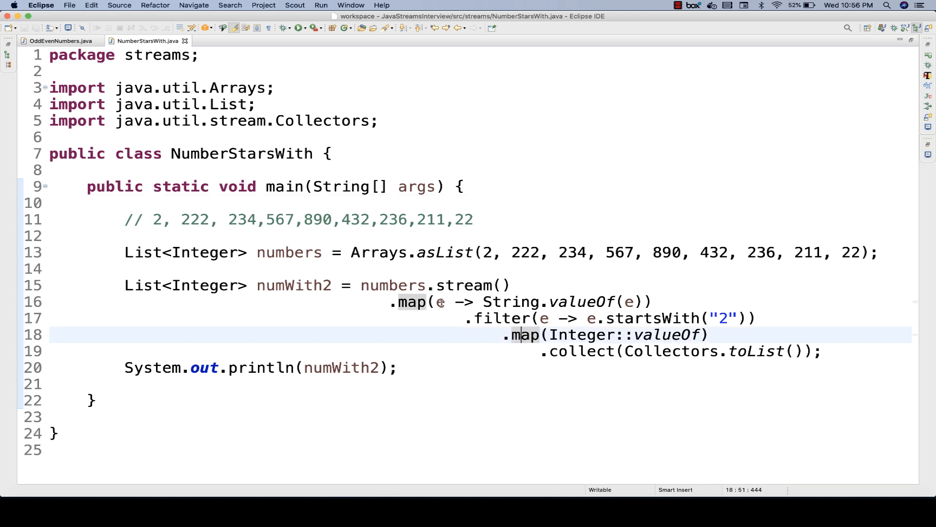